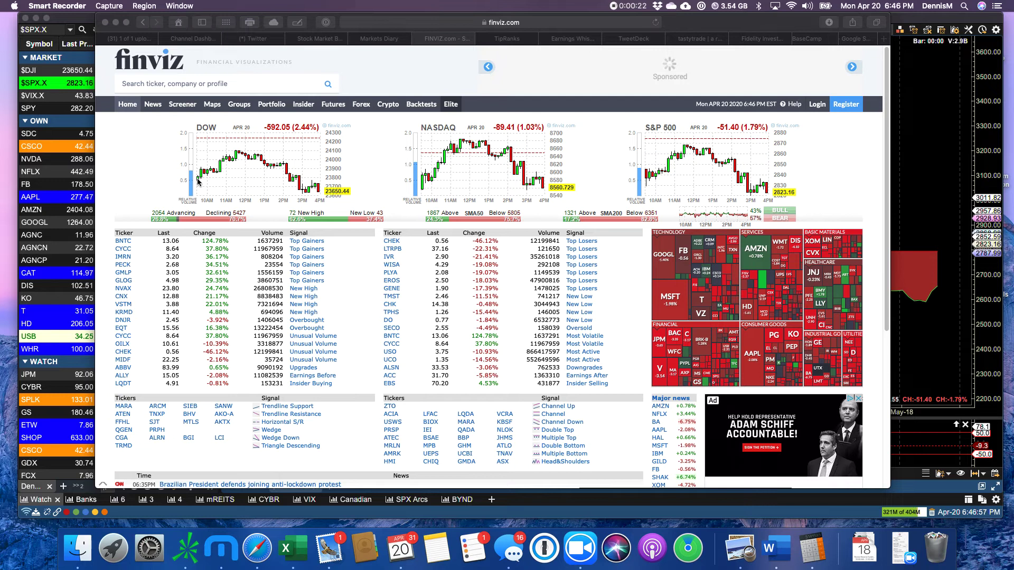
{"action": "mouse_move", "coordinate": [235, 153]}
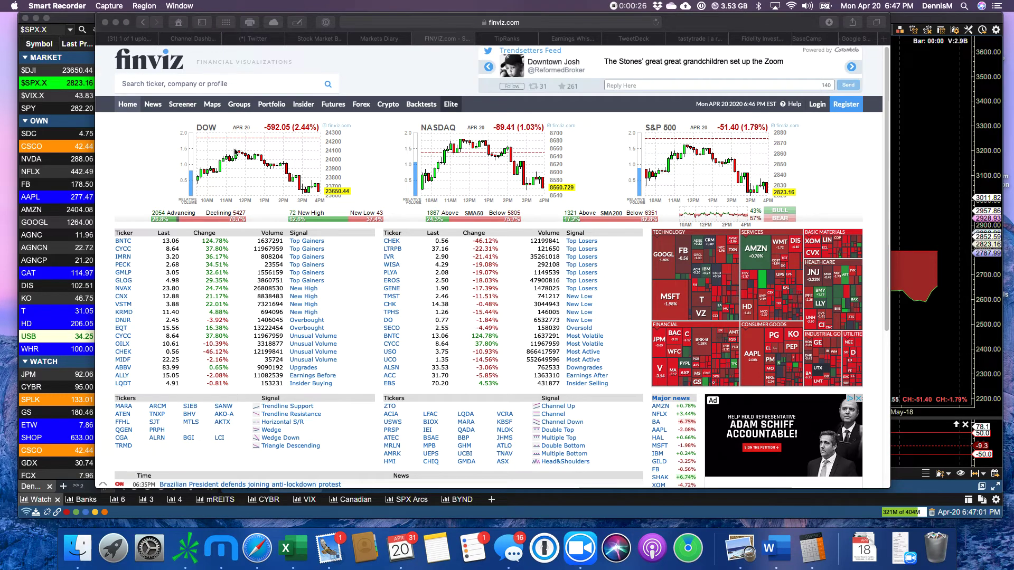
{"action": "mouse_move", "coordinate": [183, 177]}
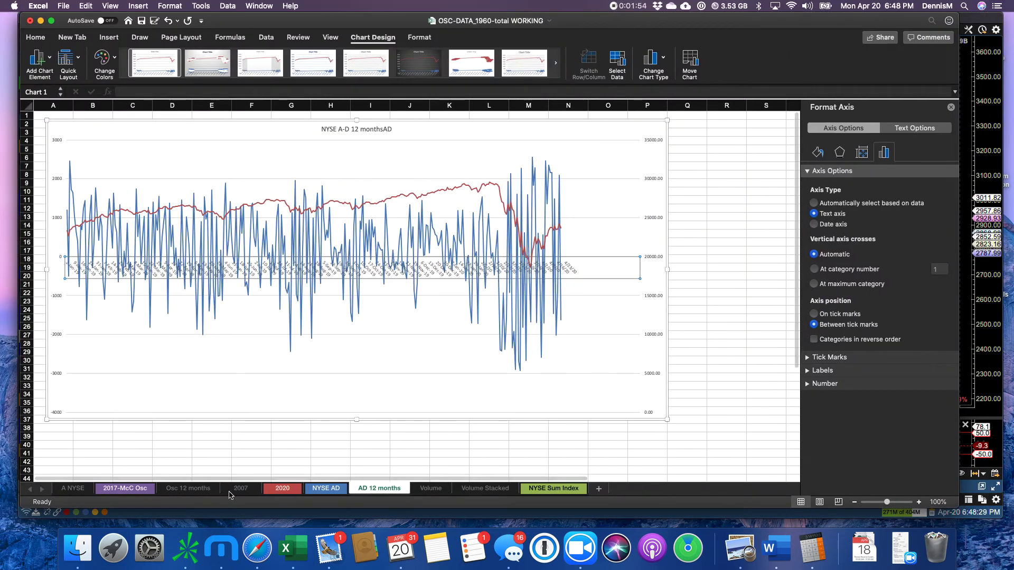
Show the Osc 12 months oscillator chart sheet in the Excel workbook.
{"action": "left_click", "coordinate": [188, 488]}
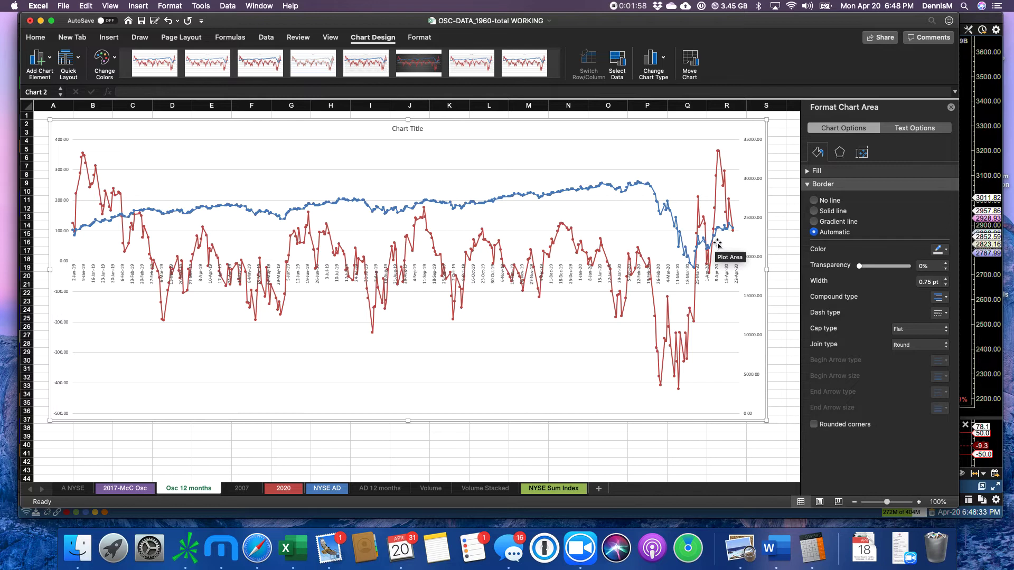
{"action": "mouse_move", "coordinate": [718, 181]}
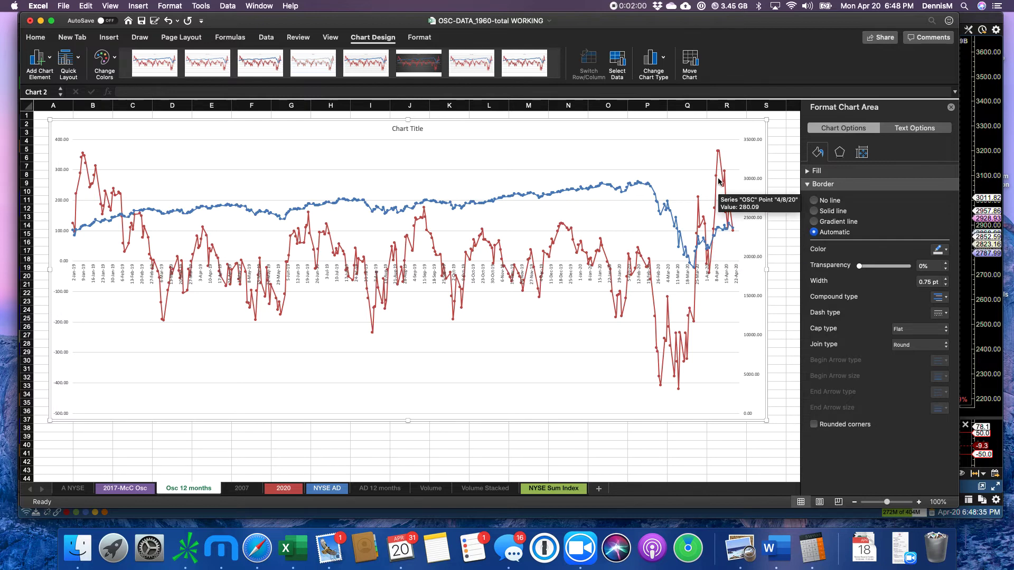
{"action": "mouse_move", "coordinate": [725, 177]}
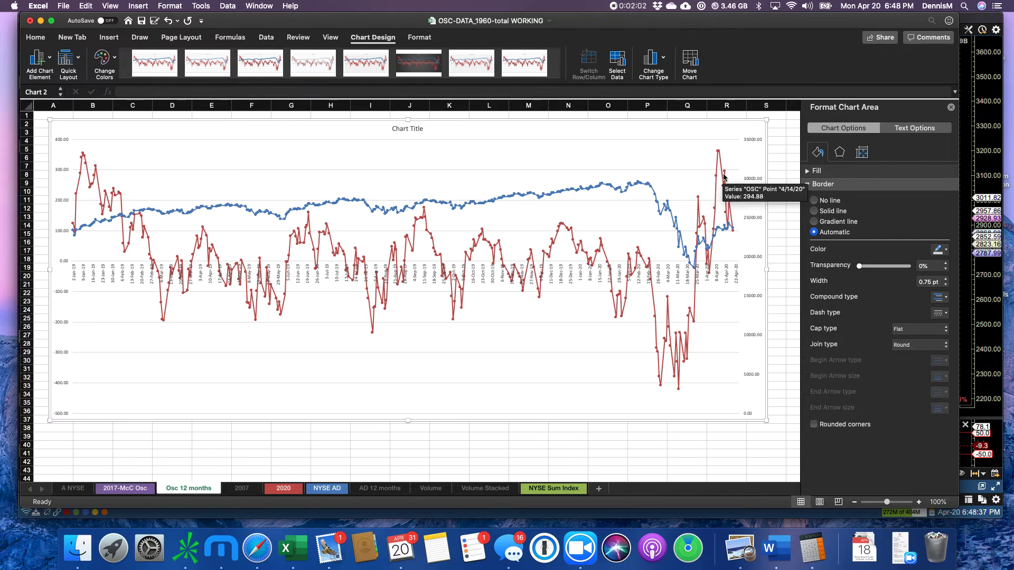
{"action": "mouse_move", "coordinate": [734, 252]}
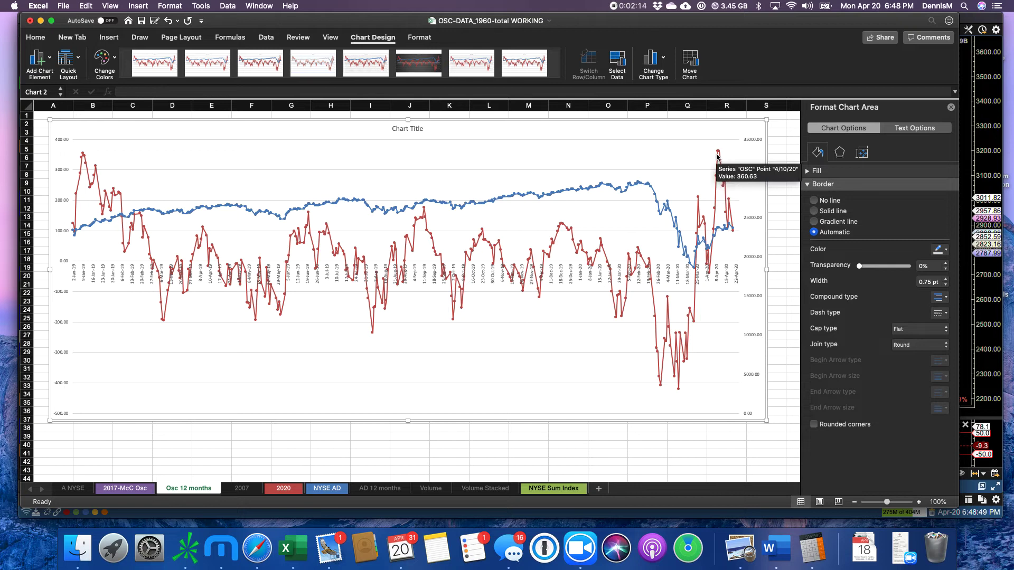
{"action": "mouse_move", "coordinate": [734, 230]}
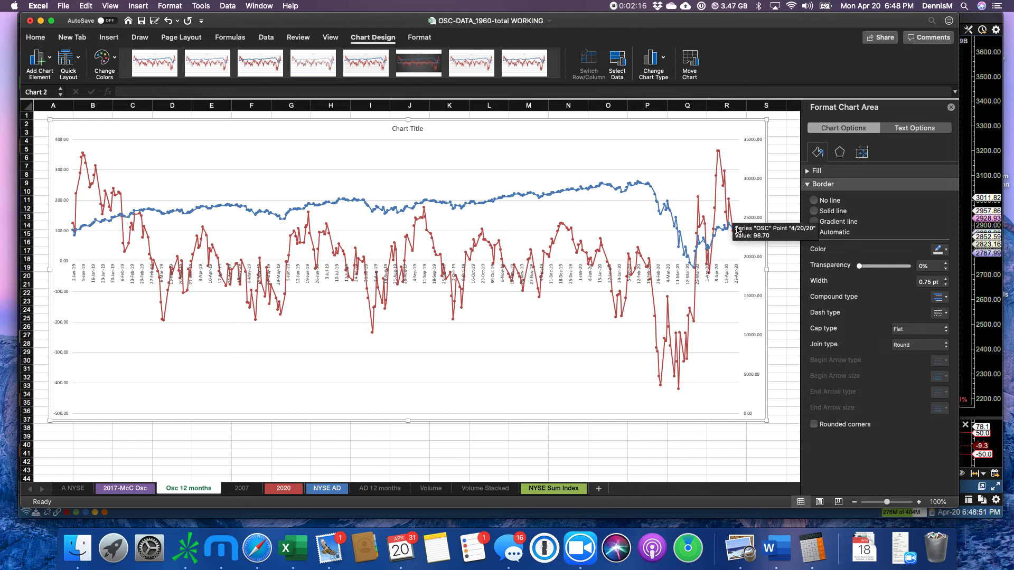
{"action": "mouse_move", "coordinate": [78, 160]}
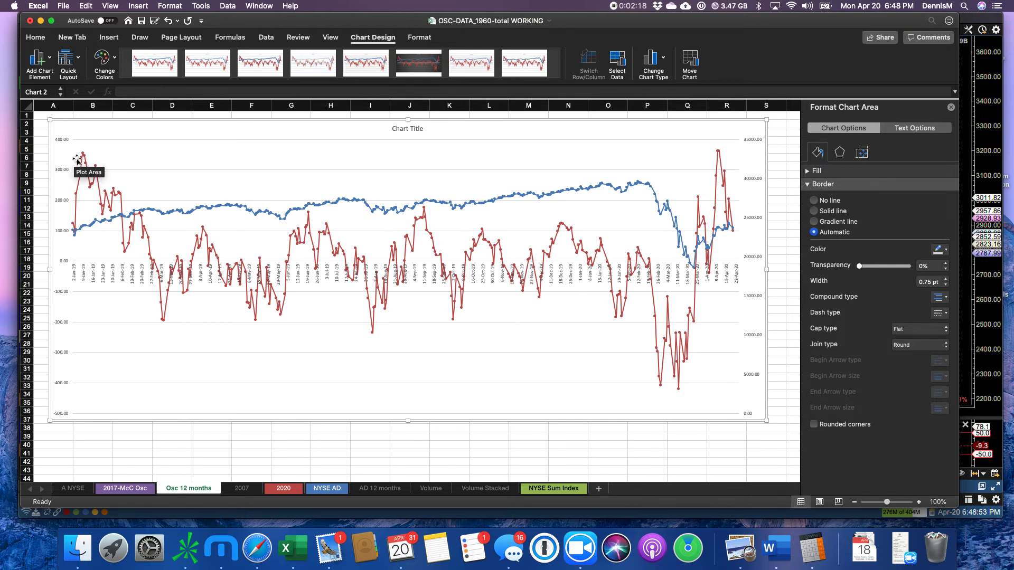
{"action": "mouse_move", "coordinate": [85, 162]}
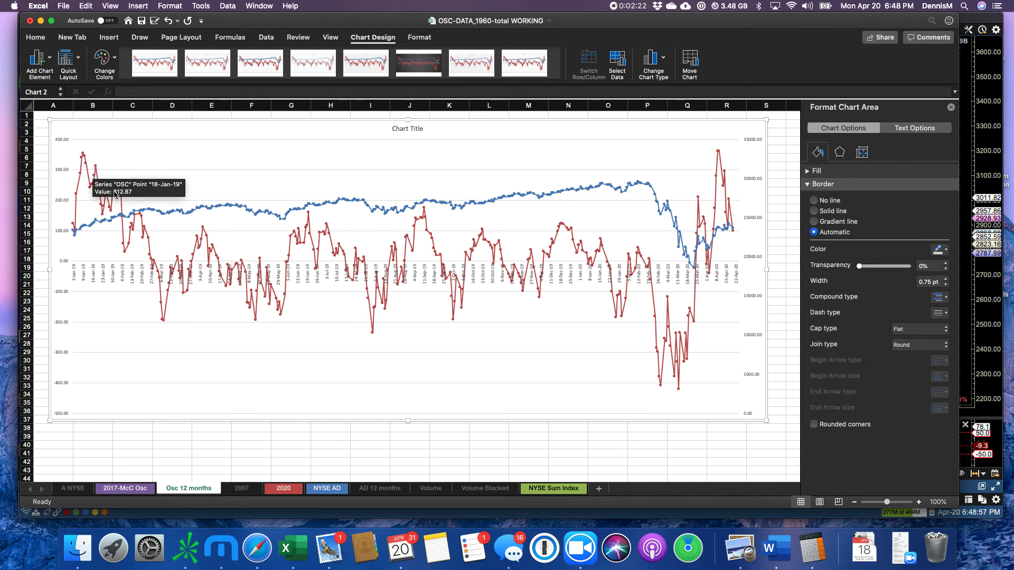
{"action": "mouse_move", "coordinate": [113, 194]}
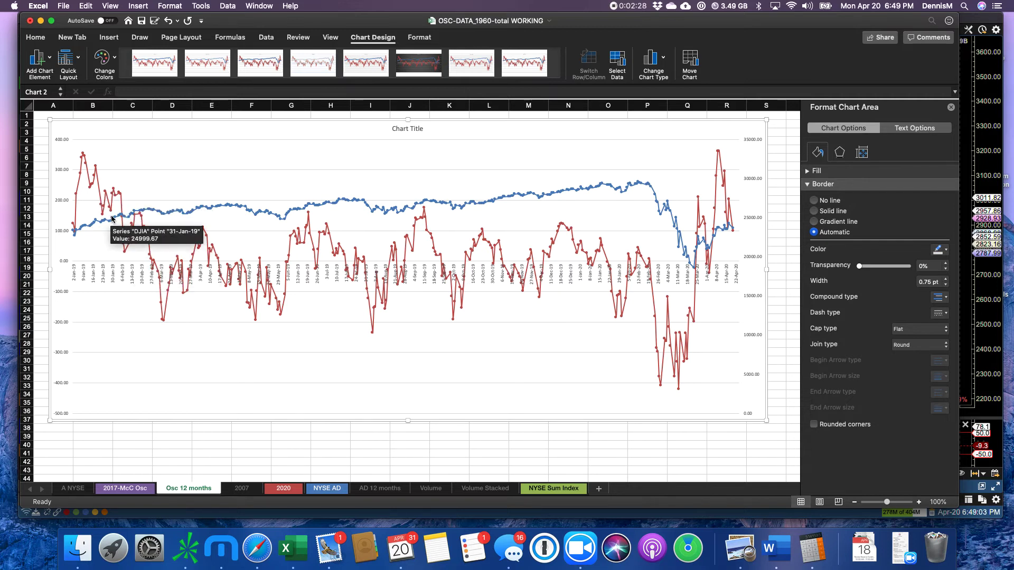
{"action": "mouse_move", "coordinate": [88, 219]}
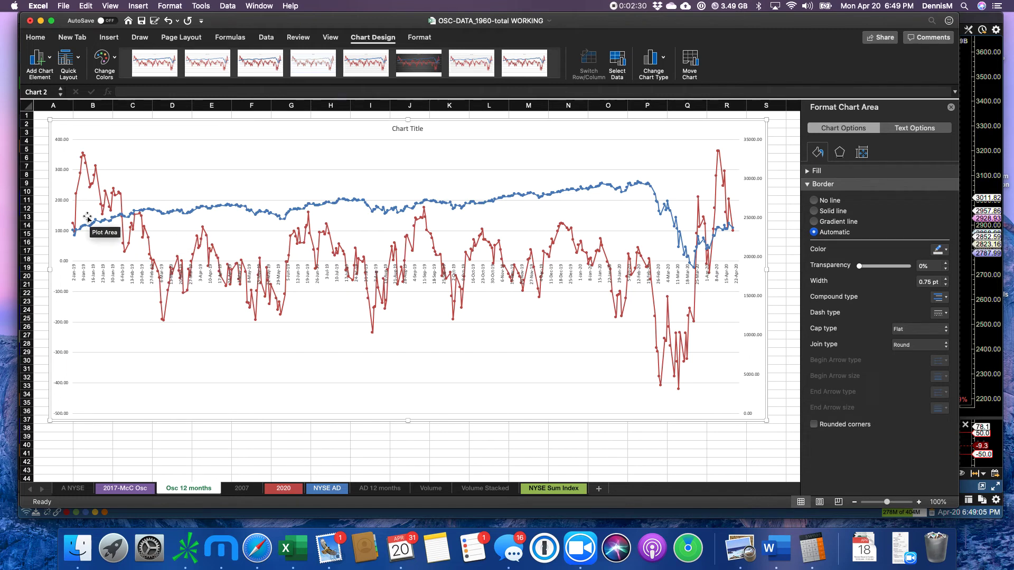
{"action": "mouse_move", "coordinate": [179, 214]}
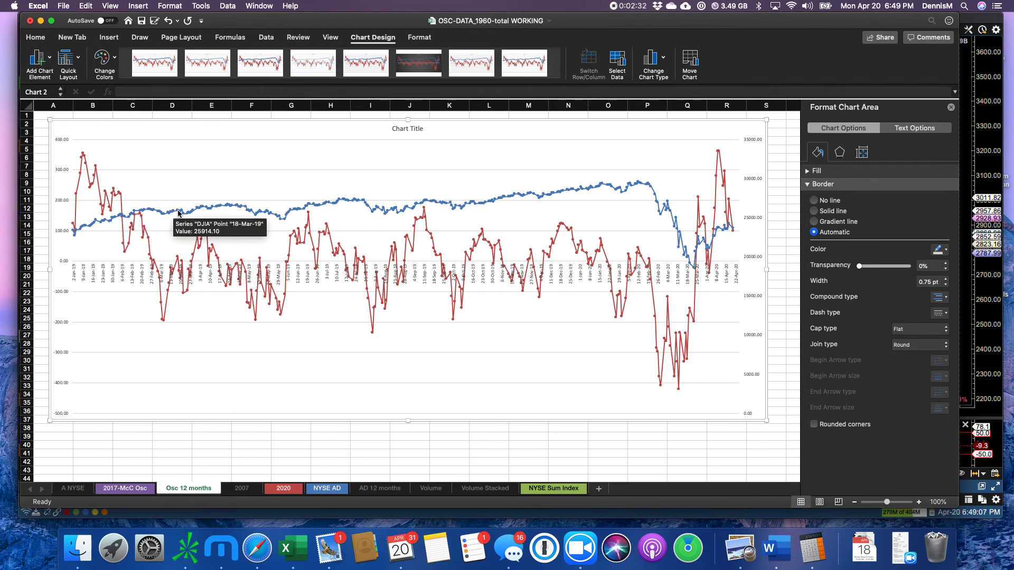
{"action": "mouse_move", "coordinate": [644, 182]}
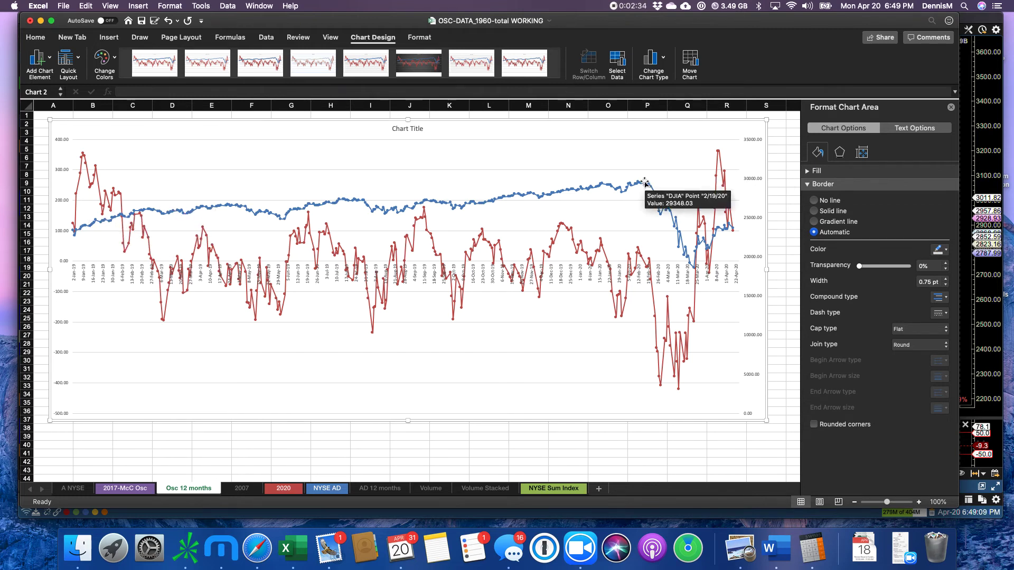
{"action": "mouse_move", "coordinate": [561, 226]}
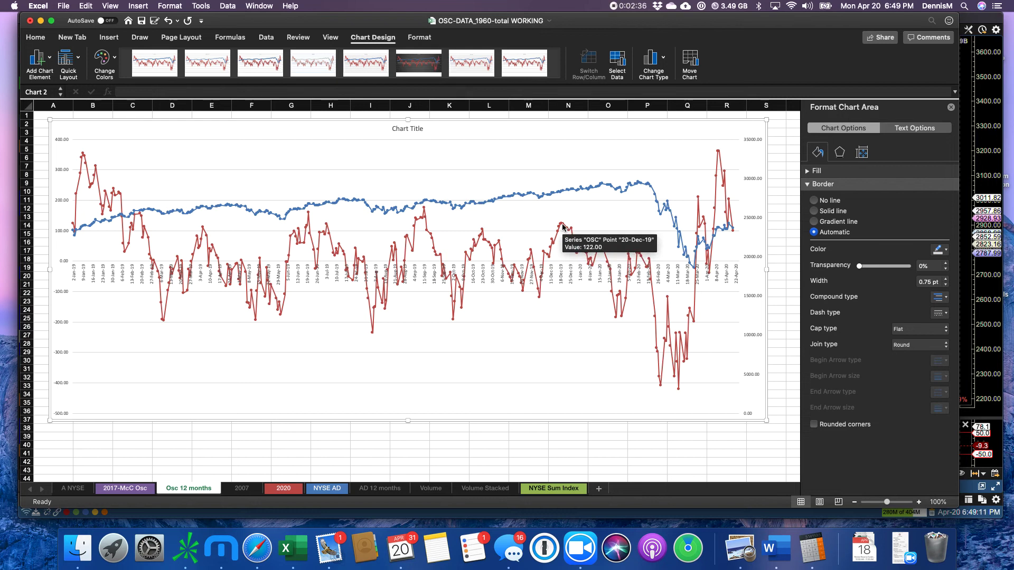
{"action": "mouse_move", "coordinate": [594, 186]}
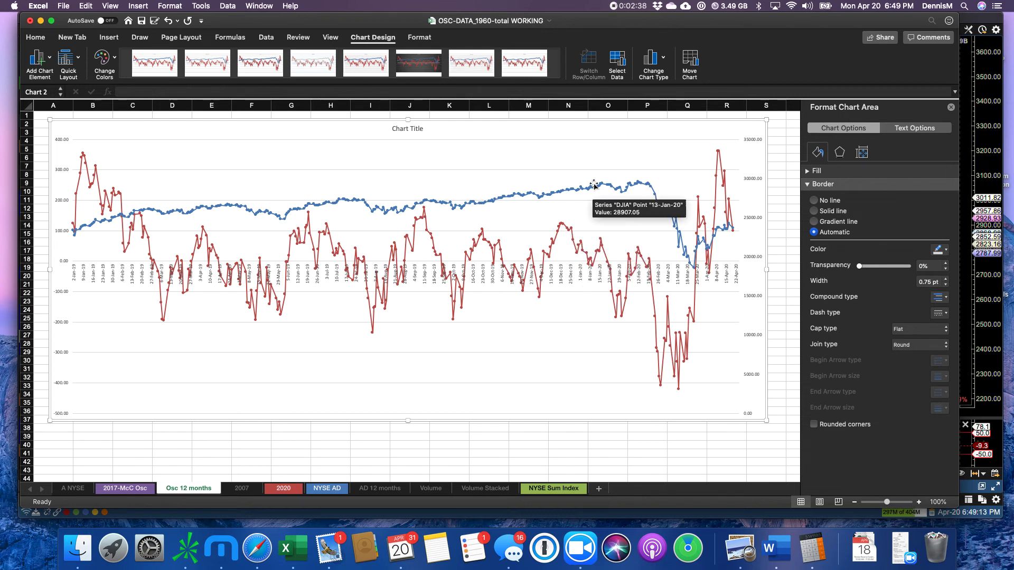
{"action": "mouse_move", "coordinate": [598, 241]}
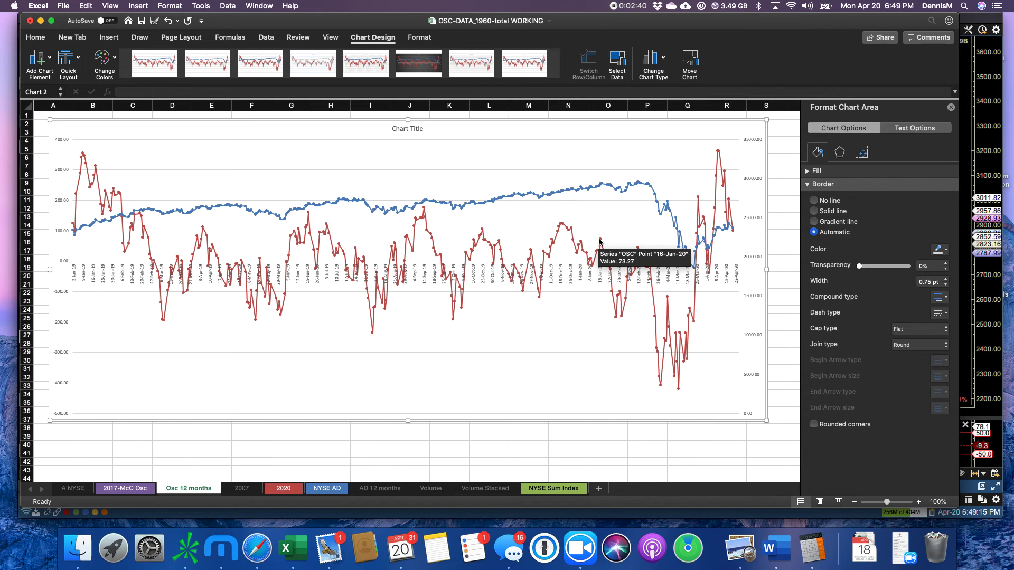
{"action": "mouse_move", "coordinate": [627, 259]}
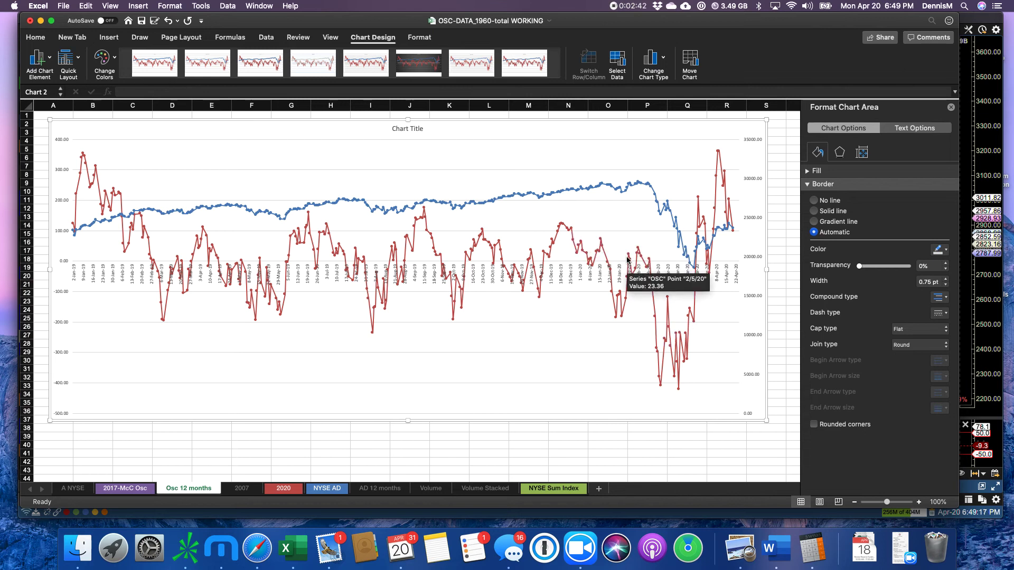
{"action": "mouse_move", "coordinate": [640, 247]}
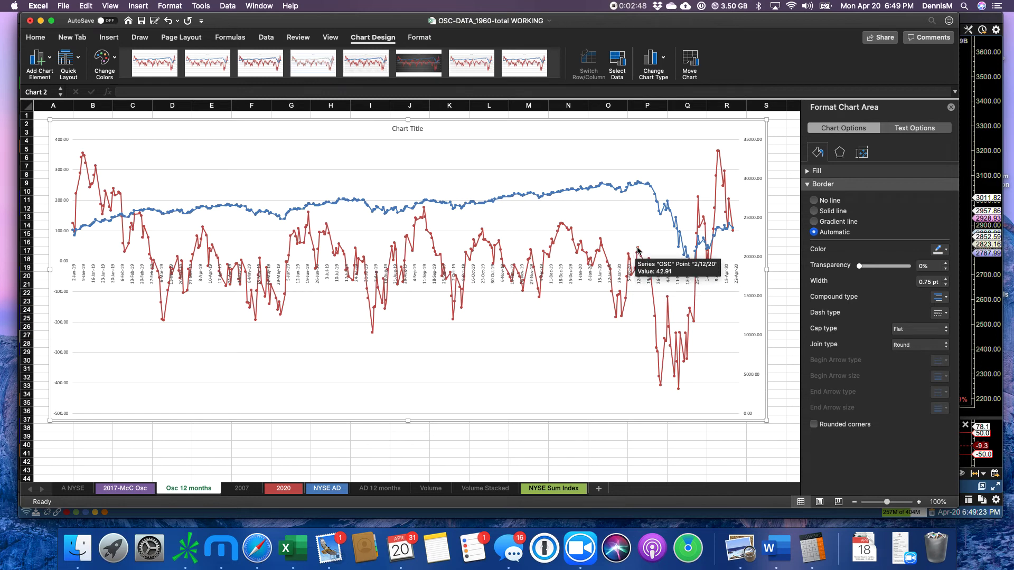
{"action": "mouse_move", "coordinate": [618, 244]}
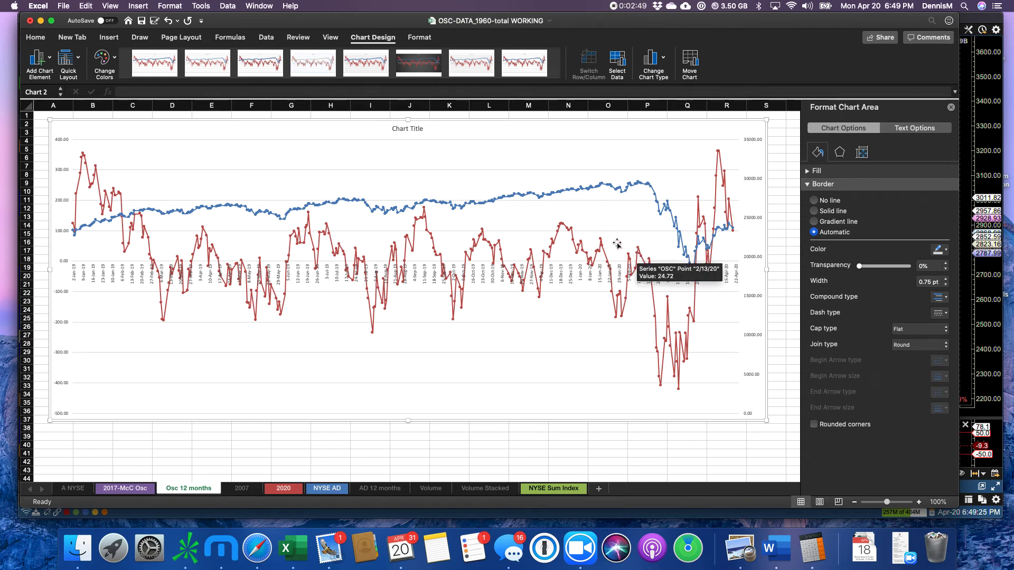
{"action": "mouse_move", "coordinate": [545, 232]}
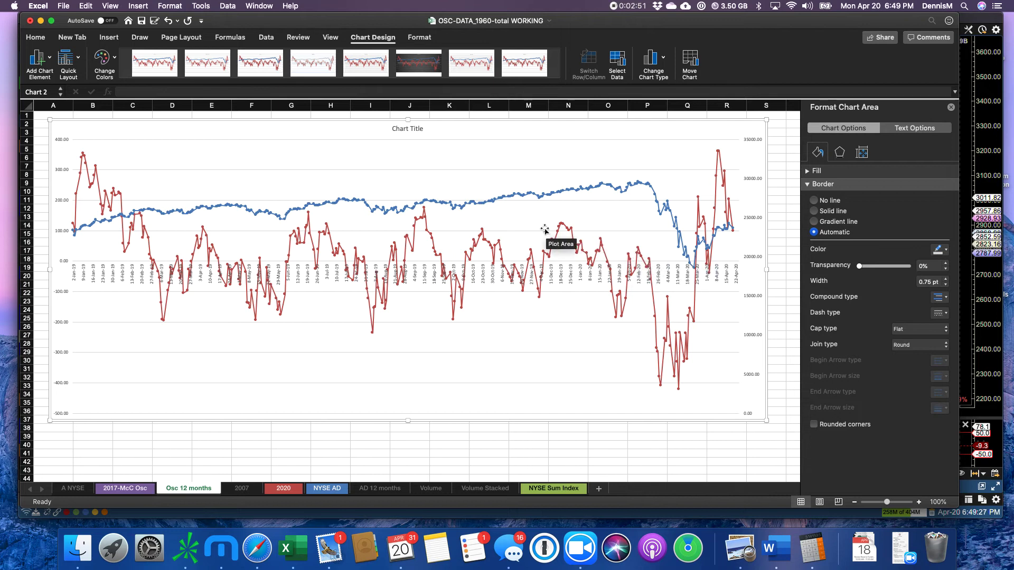
{"action": "mouse_move", "coordinate": [656, 268]}
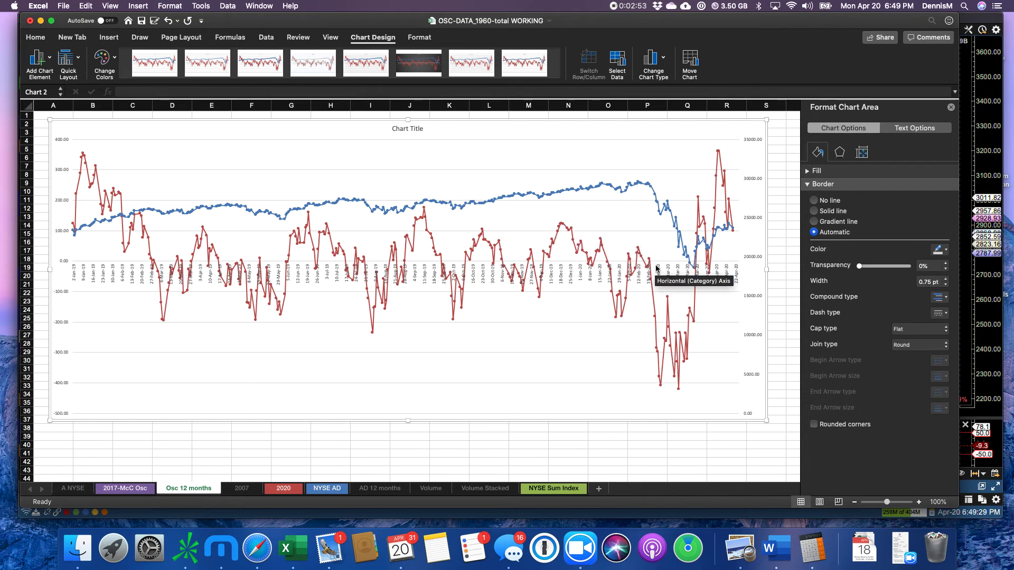
{"action": "mouse_move", "coordinate": [603, 237]}
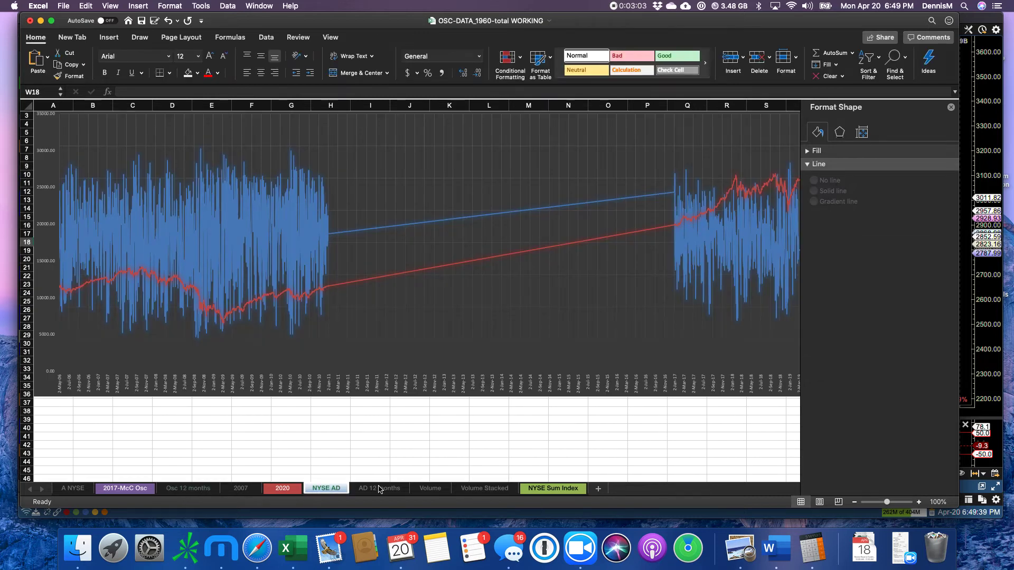
Show the AD 12 months sheet with the NYSE A-D 12-month chart.
{"action": "left_click", "coordinate": [379, 488]}
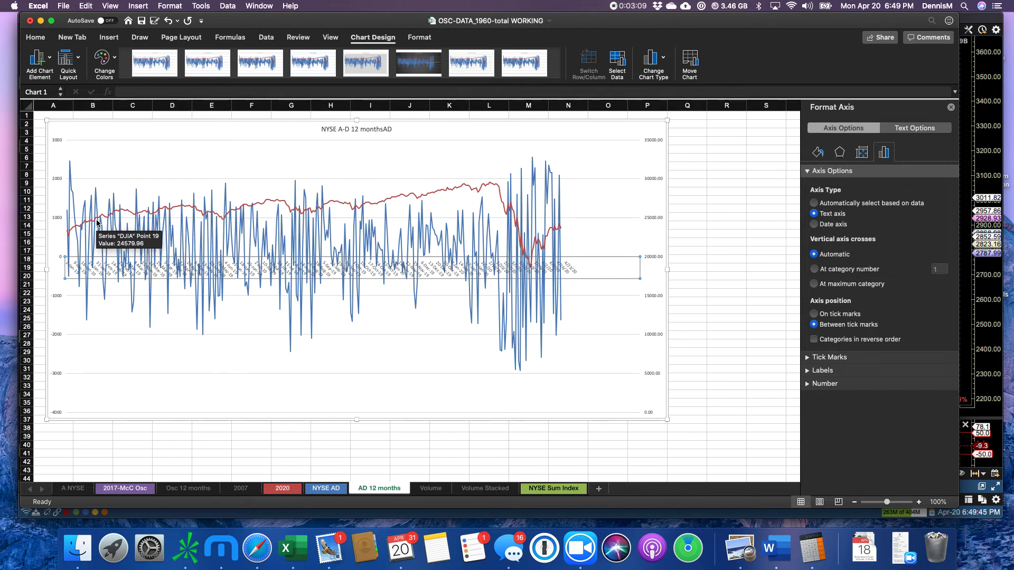
{"action": "mouse_move", "coordinate": [317, 223]}
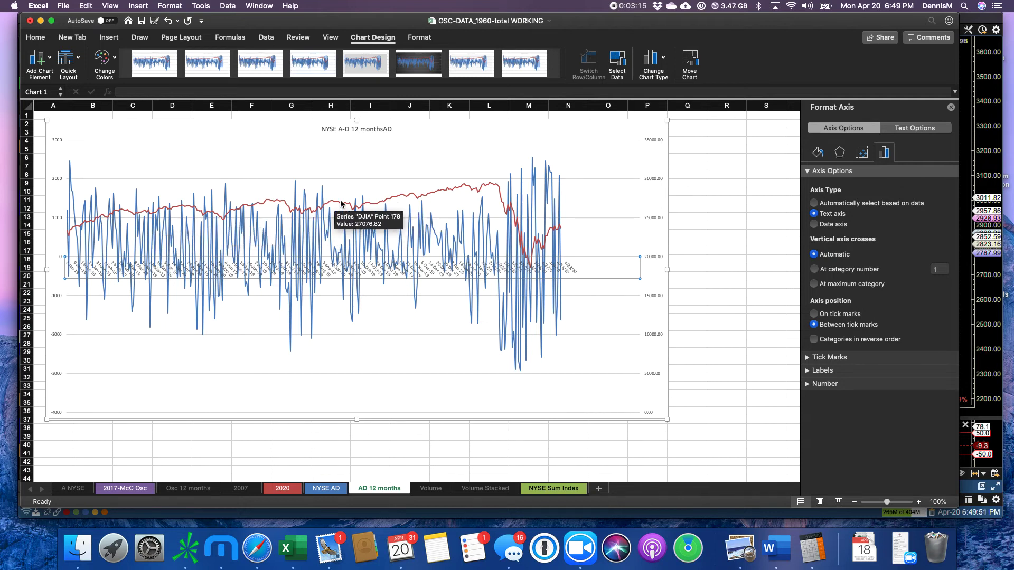
{"action": "mouse_move", "coordinate": [107, 203]}
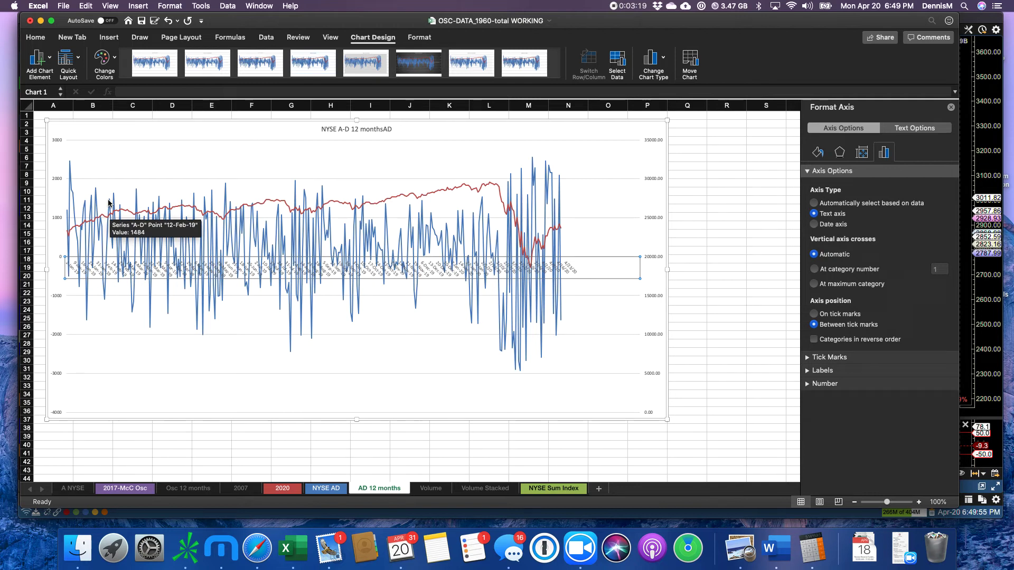
{"action": "mouse_move", "coordinate": [175, 202]}
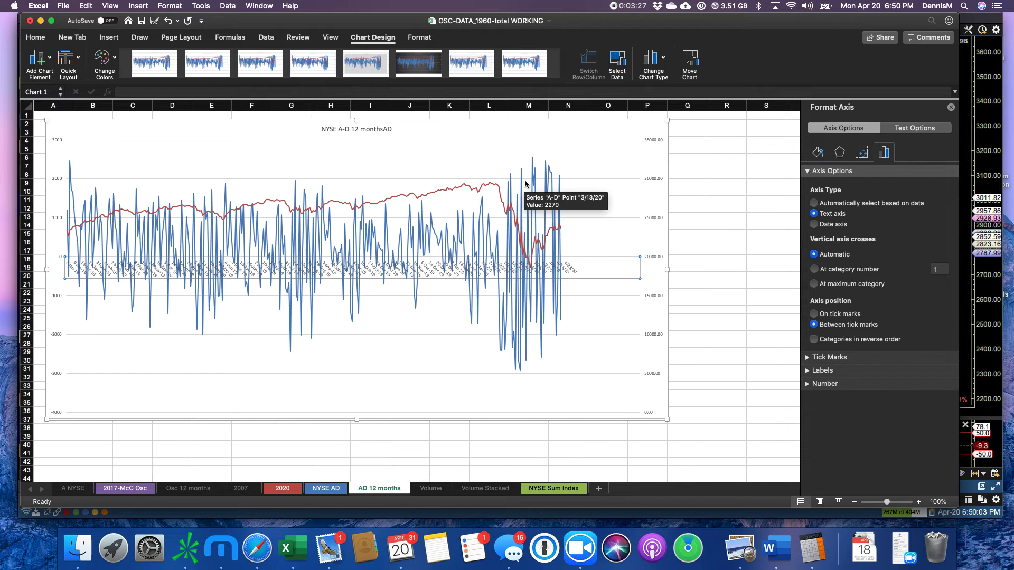
{"action": "mouse_move", "coordinate": [528, 206]}
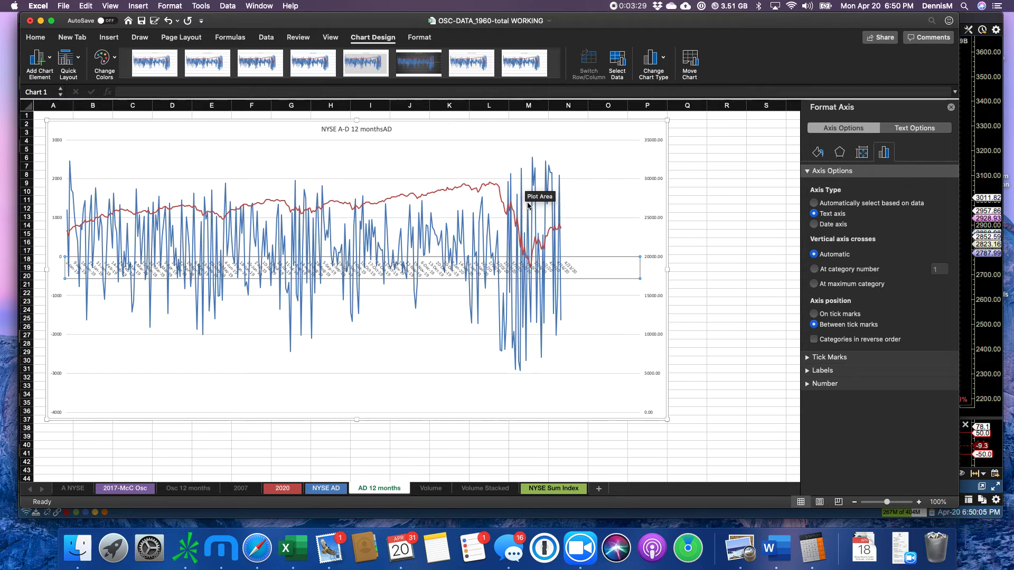
{"action": "mouse_move", "coordinate": [518, 349]}
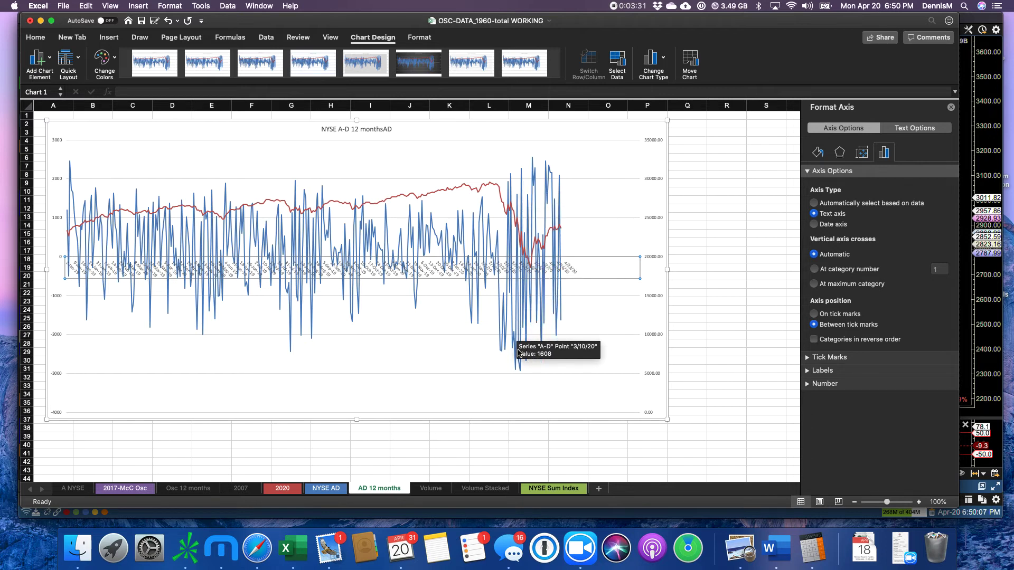
{"action": "mouse_move", "coordinate": [542, 359]}
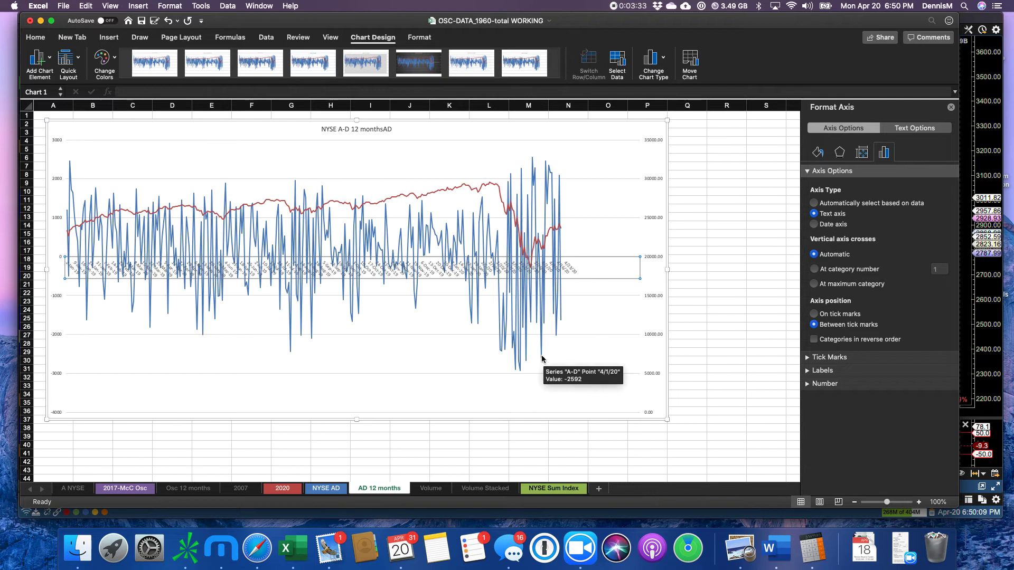
{"action": "mouse_move", "coordinate": [180, 326]}
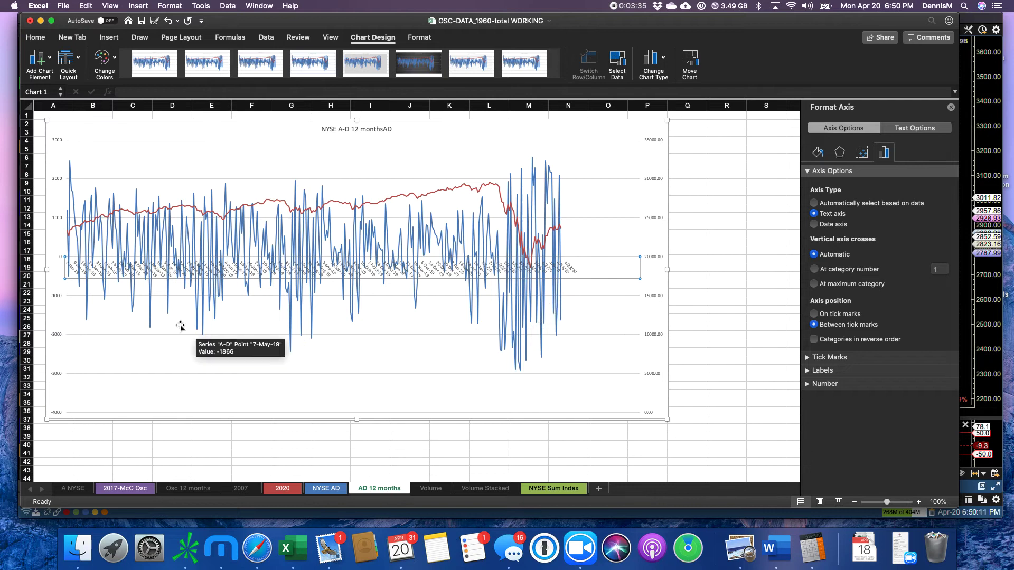
{"action": "mouse_move", "coordinate": [74, 188]}
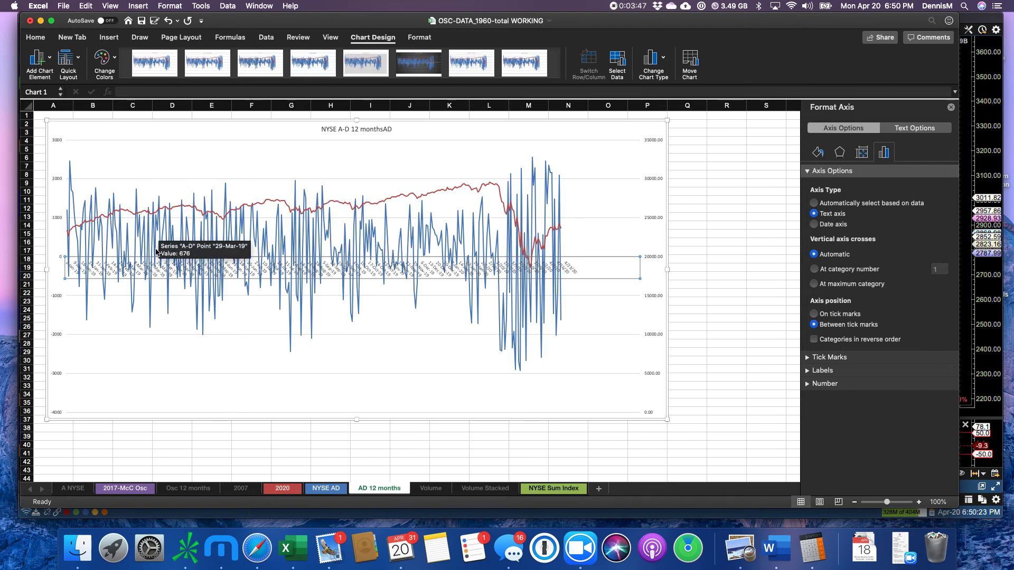
{"action": "mouse_move", "coordinate": [299, 341]}
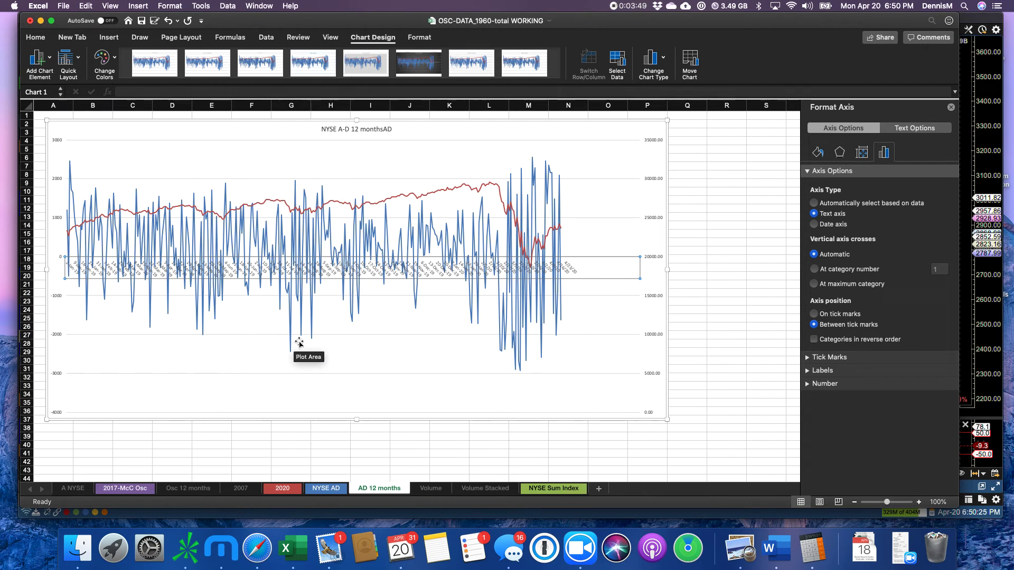
{"action": "mouse_move", "coordinate": [464, 341]}
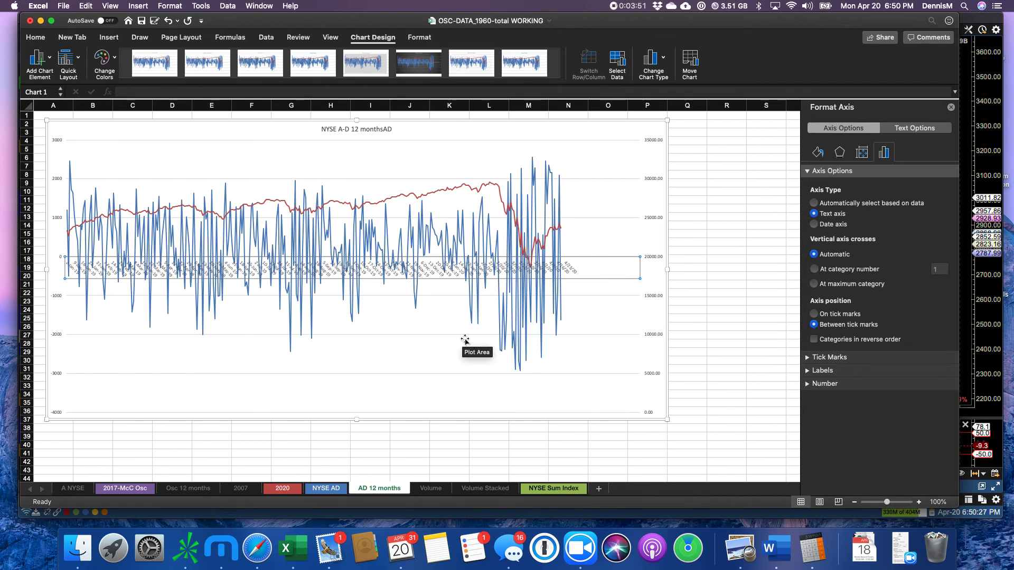
{"action": "mouse_move", "coordinate": [587, 228]}
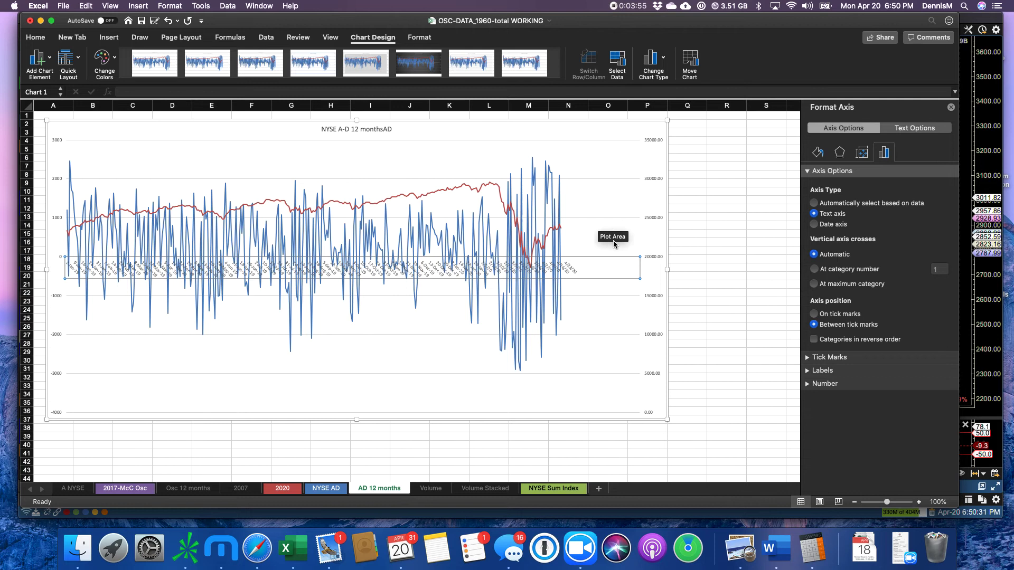
{"action": "left_click", "coordinate": [485, 487]}
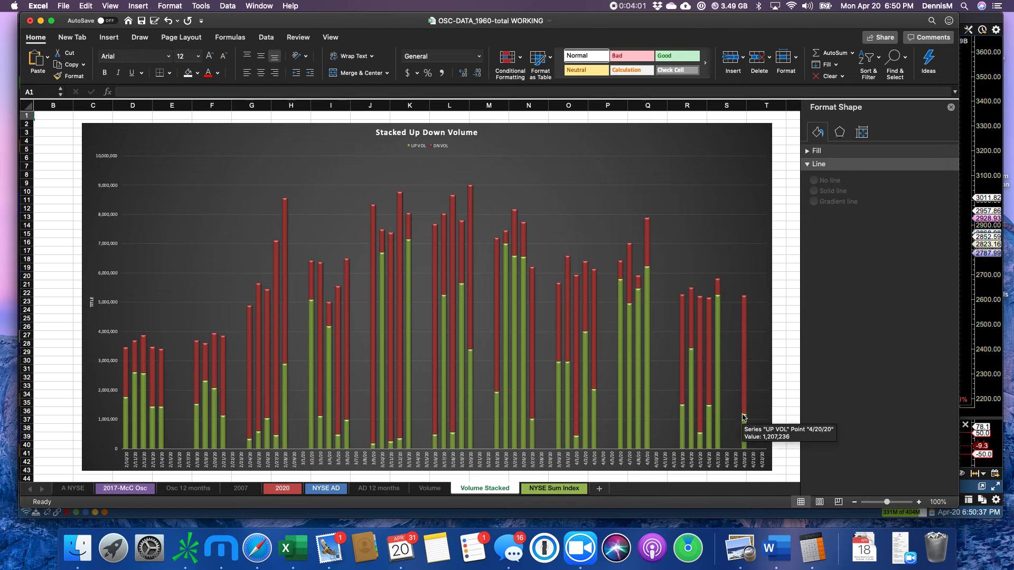
{"action": "mouse_move", "coordinate": [697, 307]}
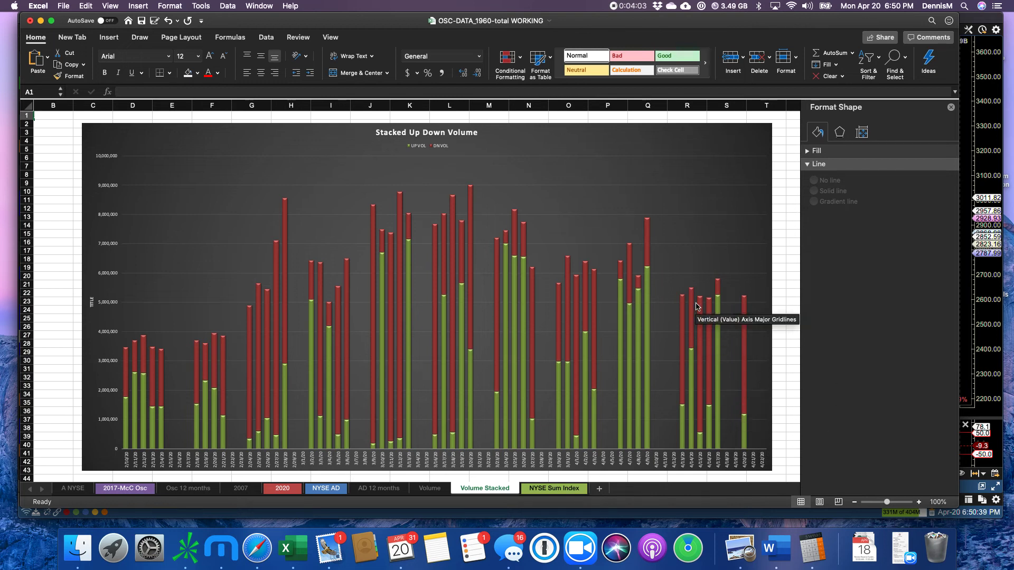
{"action": "mouse_move", "coordinate": [687, 304]}
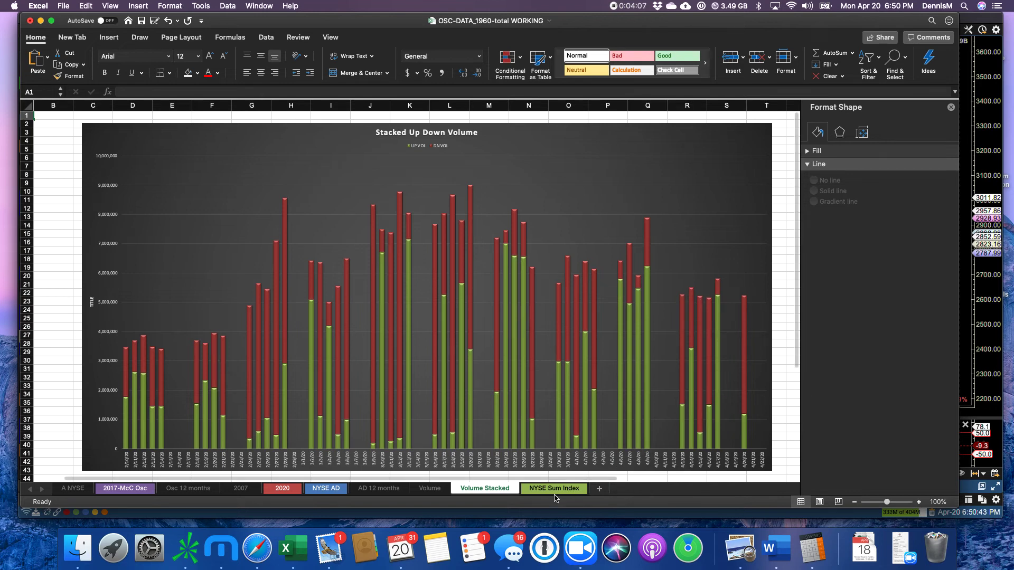
Show the Volume Stacked sheet with its Stacked Up Down Volume chart.
{"action": "left_click", "coordinate": [429, 488]}
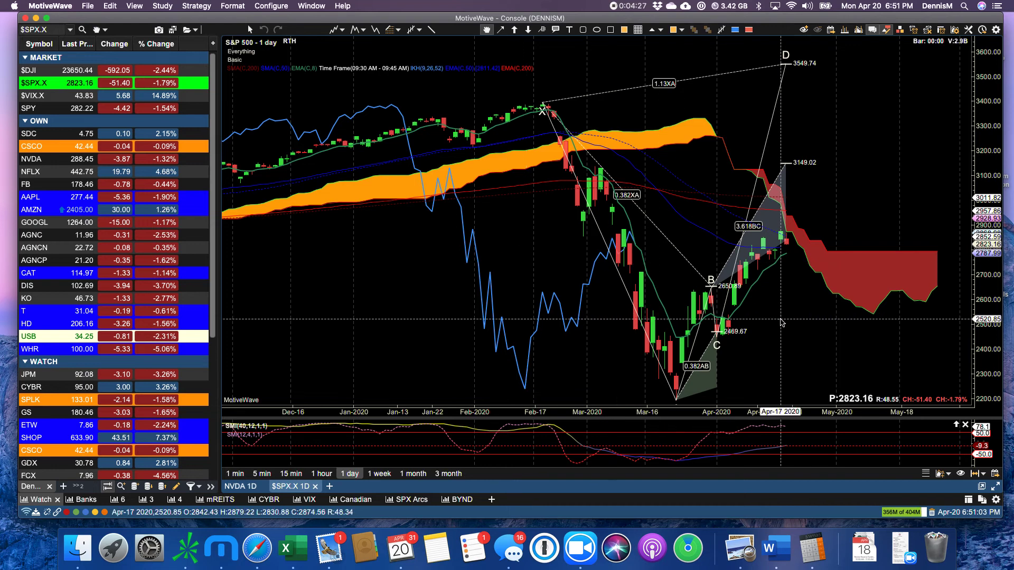
{"action": "mouse_move", "coordinate": [761, 253]}
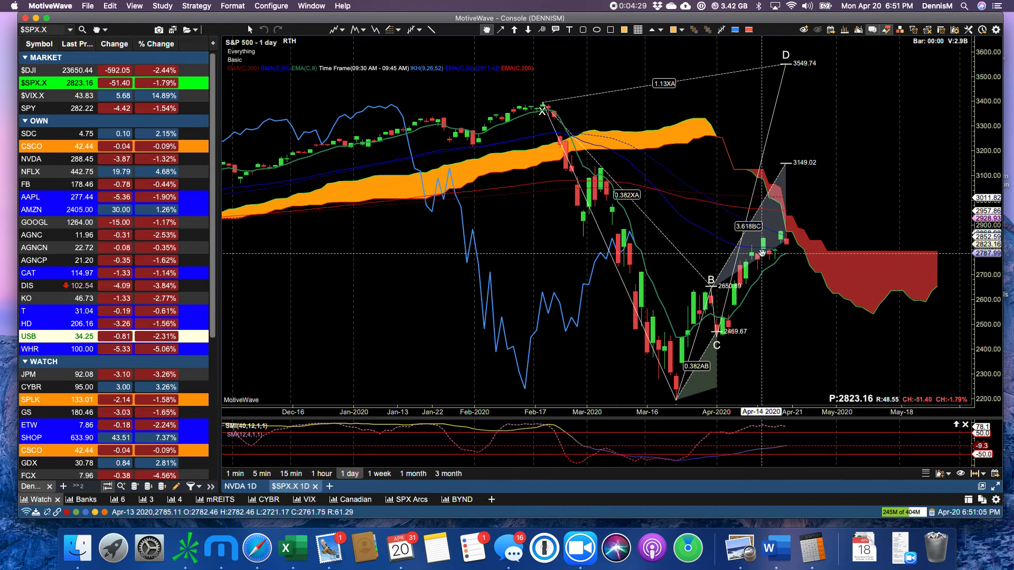
{"action": "mouse_move", "coordinate": [710, 287]}
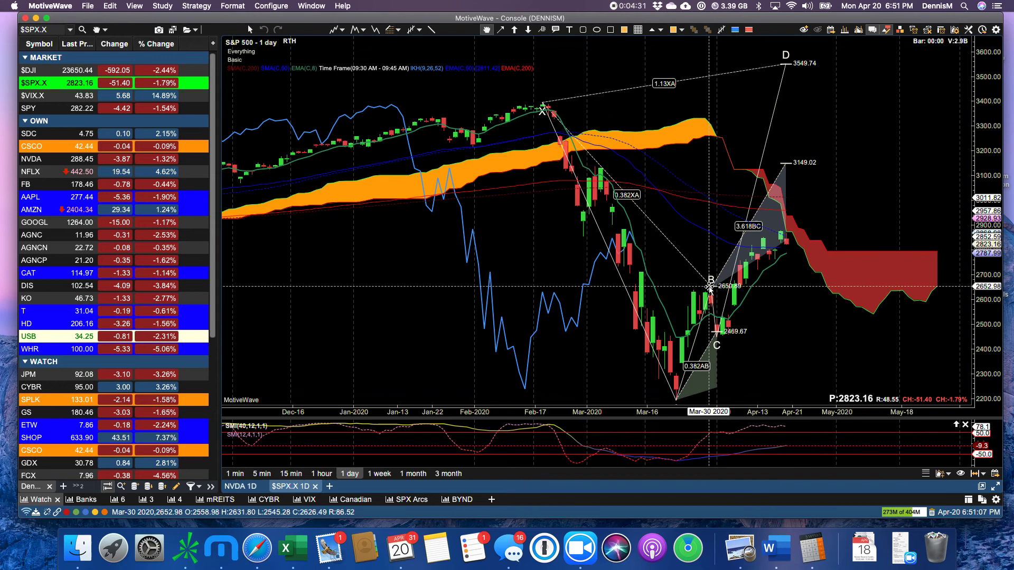
{"action": "mouse_move", "coordinate": [710, 286]}
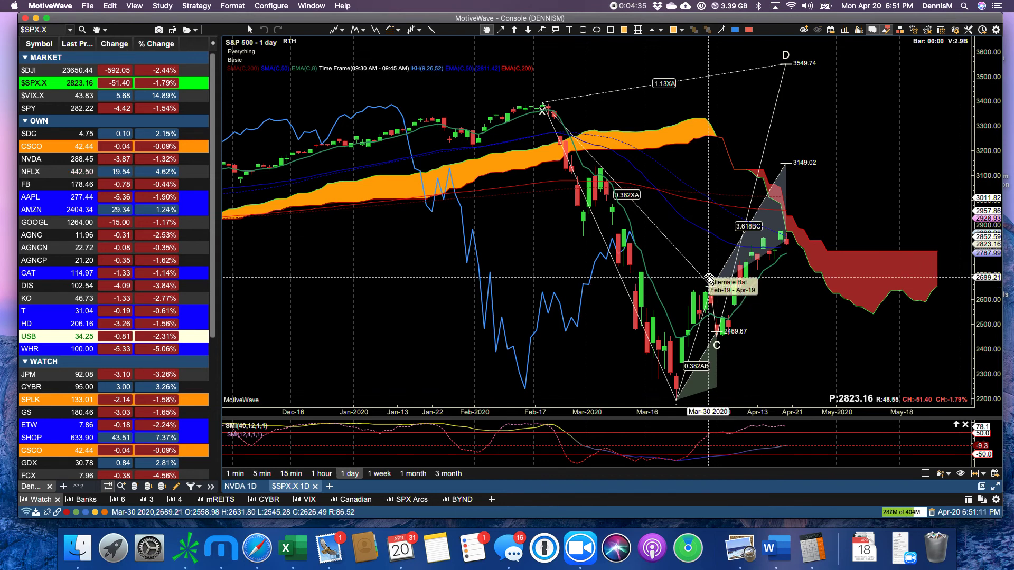
{"action": "mouse_move", "coordinate": [711, 234]}
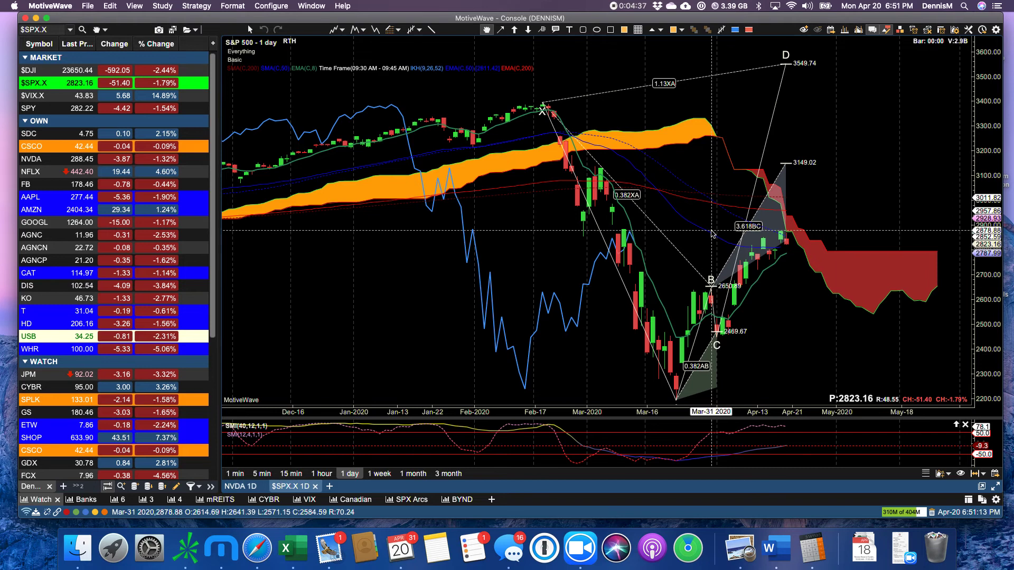
{"action": "mouse_move", "coordinate": [711, 289]}
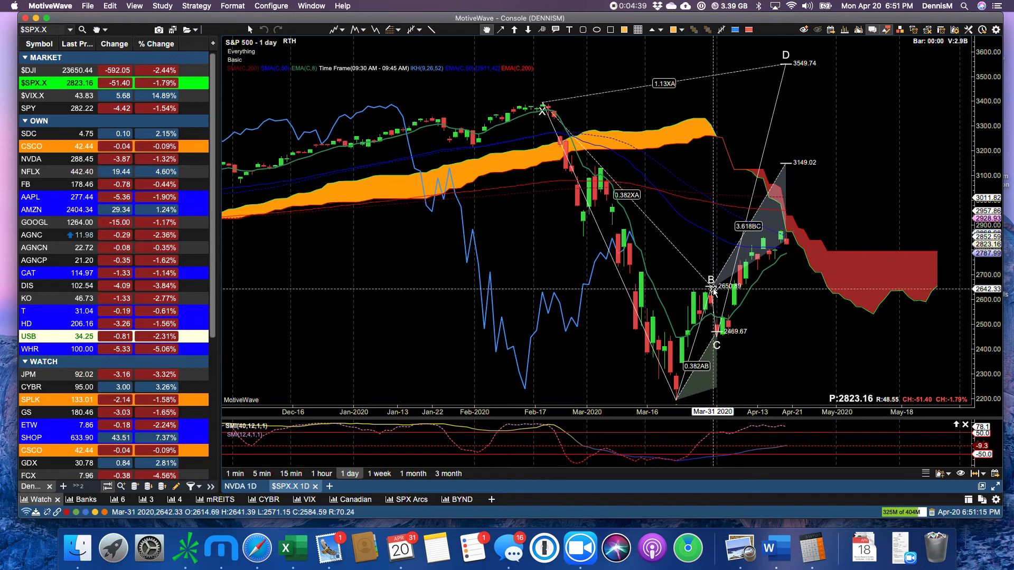
{"action": "mouse_move", "coordinate": [783, 252]}
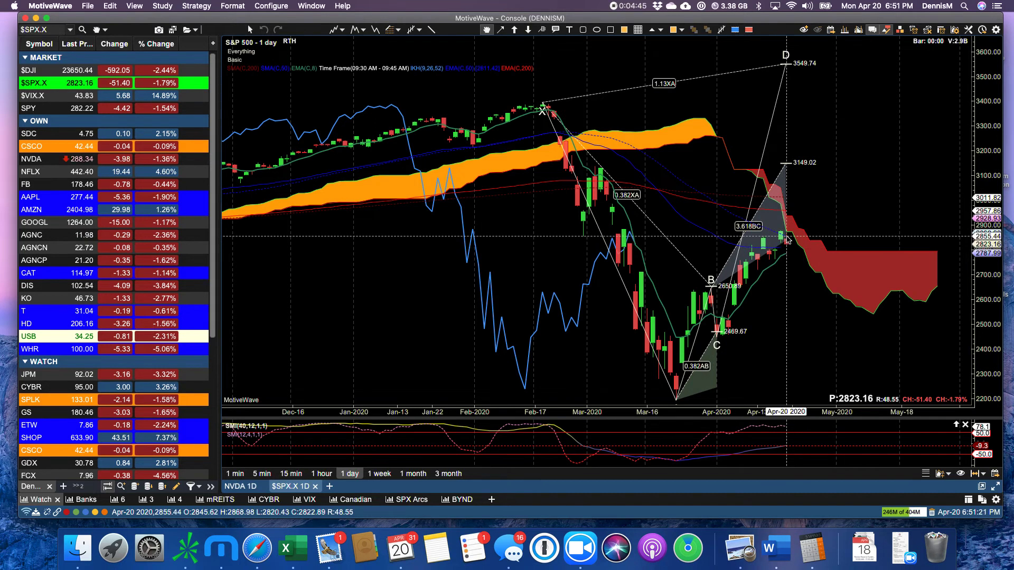
{"action": "mouse_move", "coordinate": [788, 235]}
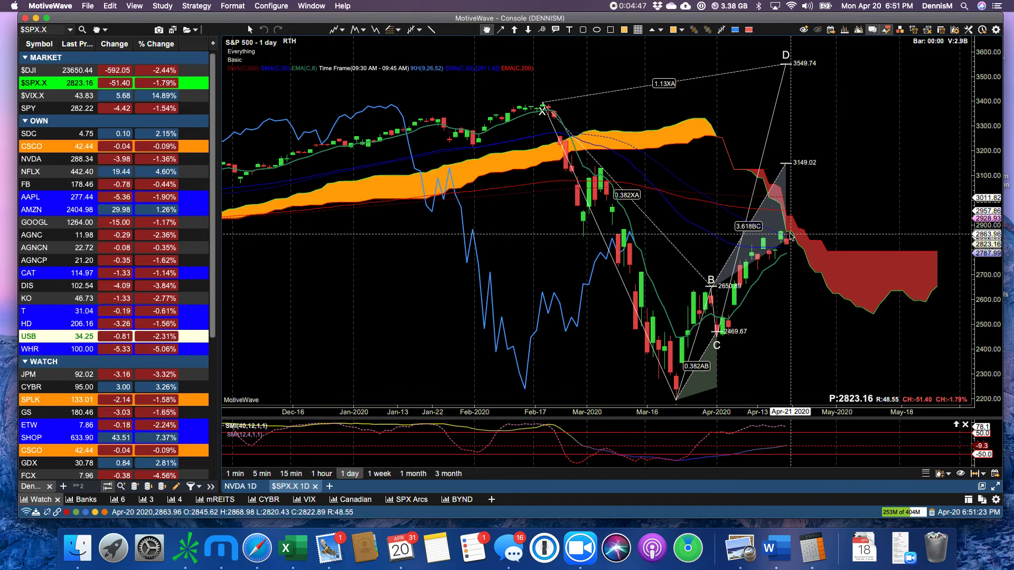
{"action": "mouse_move", "coordinate": [791, 244]}
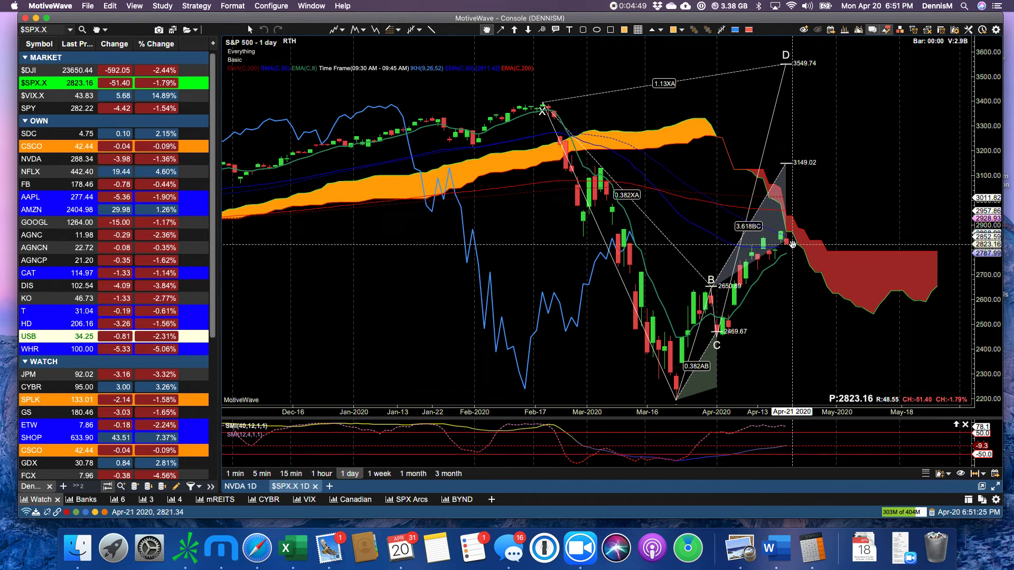
{"action": "mouse_move", "coordinate": [788, 238]}
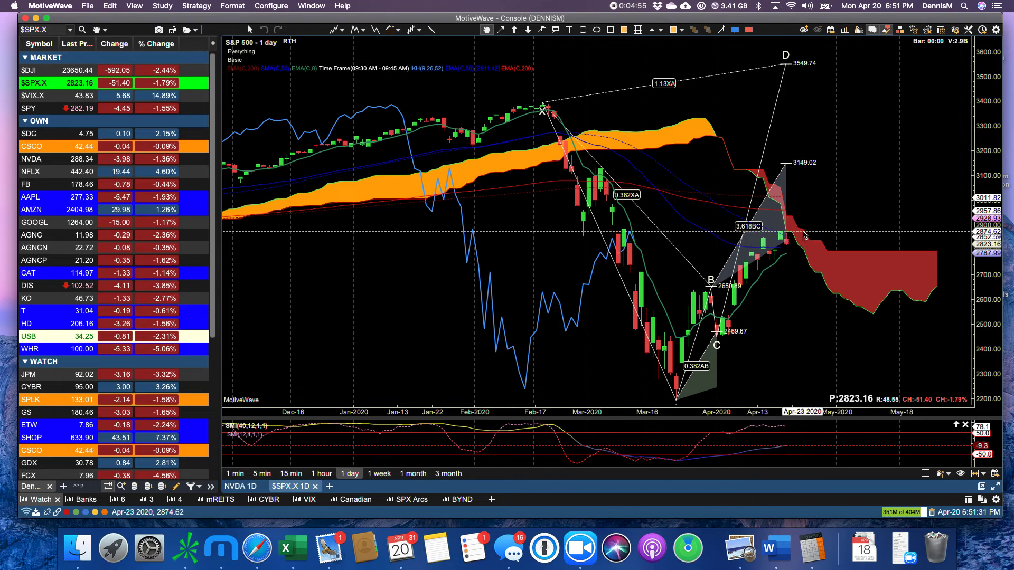
{"action": "mouse_move", "coordinate": [801, 243]}
{"action": "type", "text": "AAPL"}
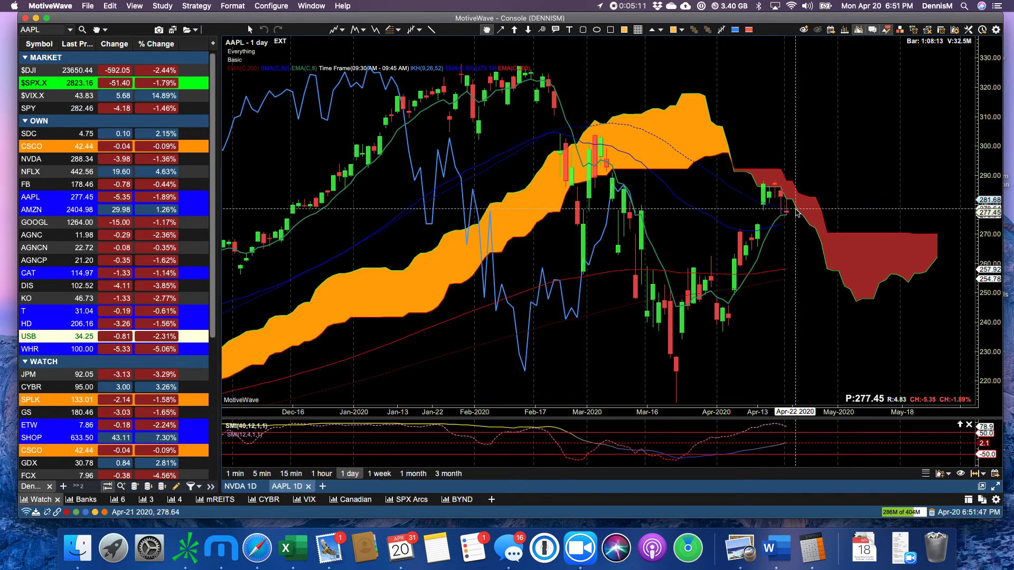
{"action": "mouse_move", "coordinate": [826, 262]}
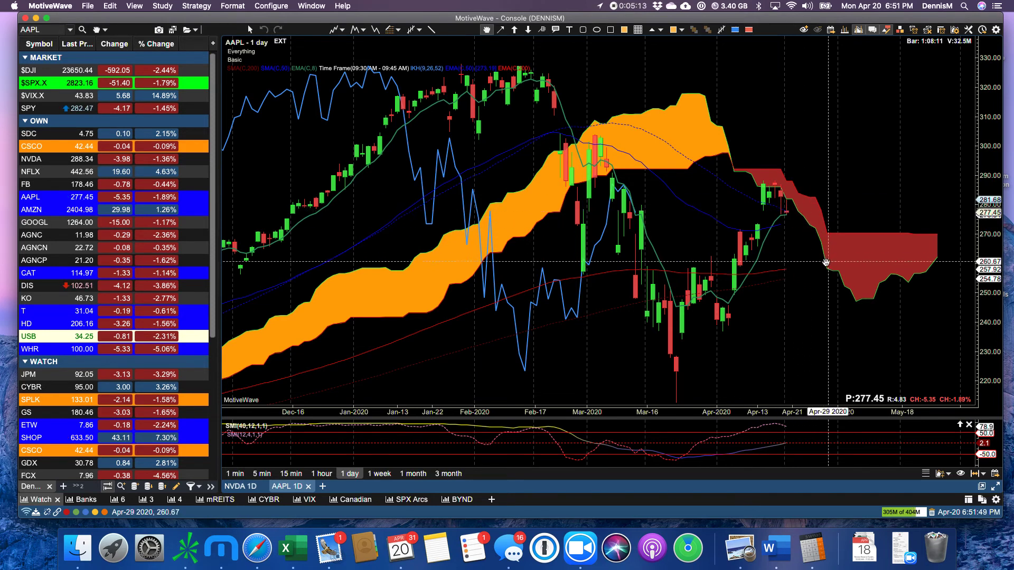
{"action": "mouse_move", "coordinate": [848, 281]}
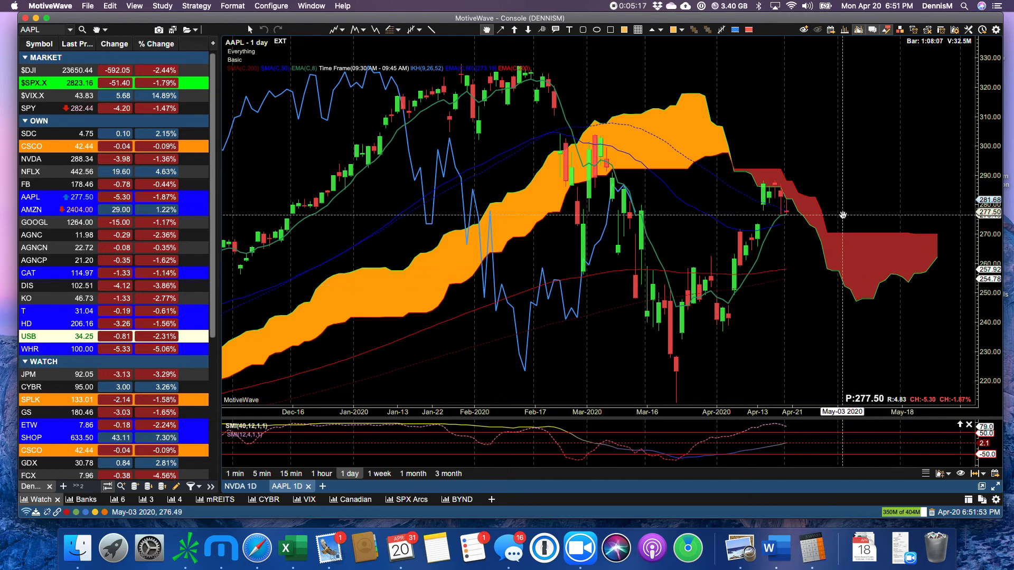
{"action": "mouse_move", "coordinate": [762, 197]}
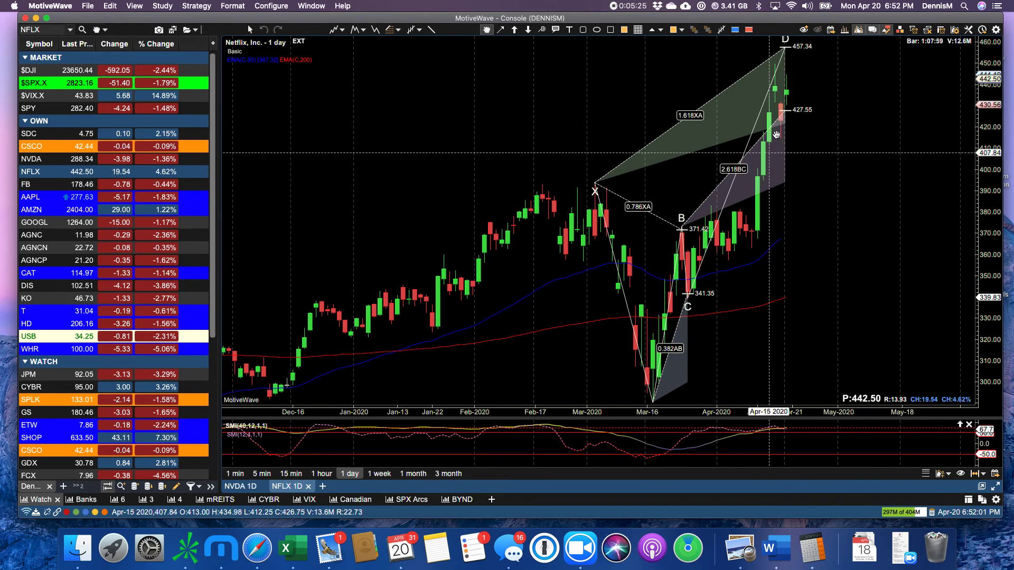
{"action": "mouse_move", "coordinate": [797, 109]}
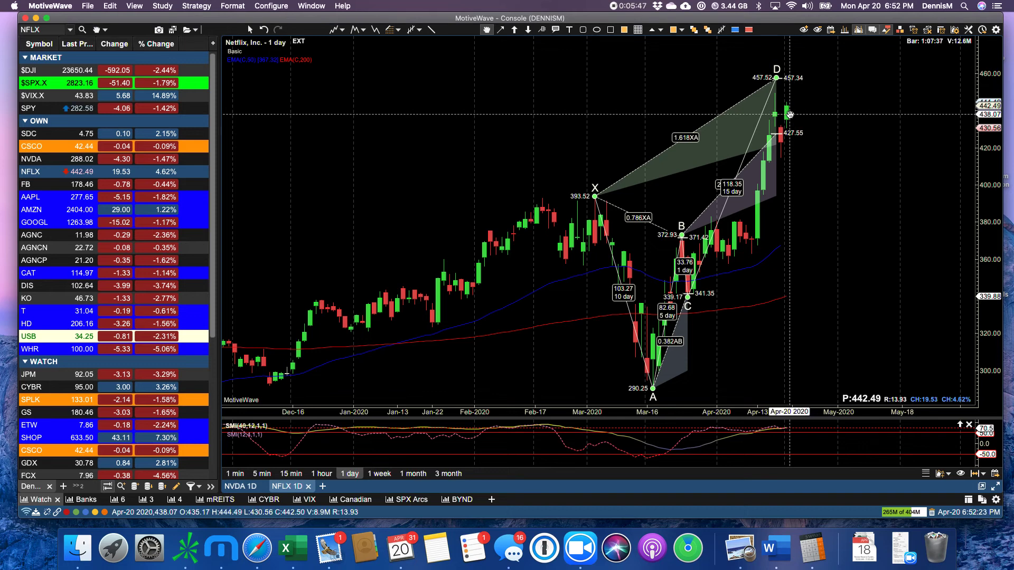
{"action": "mouse_move", "coordinate": [781, 138]}
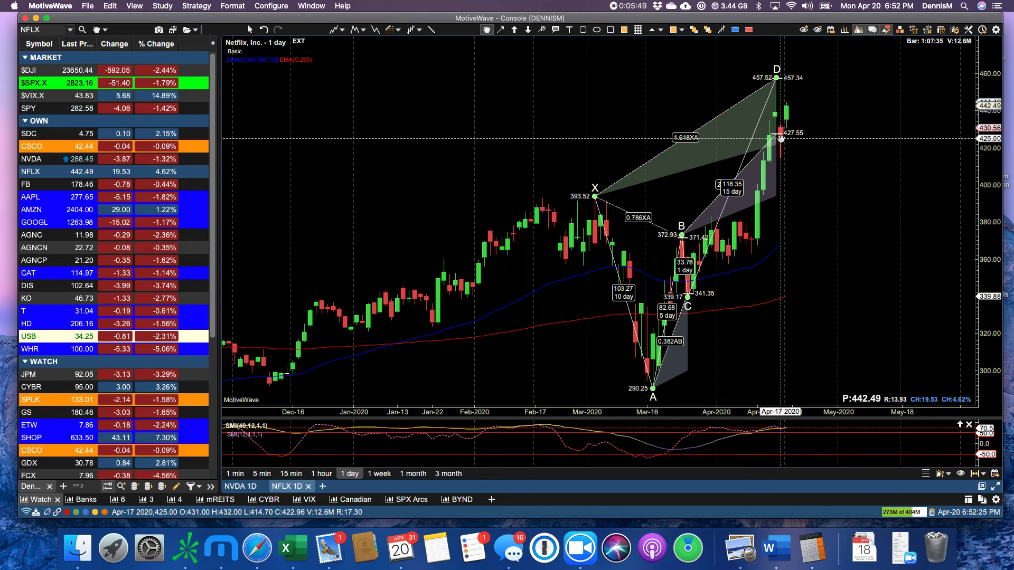
{"action": "mouse_move", "coordinate": [781, 137]}
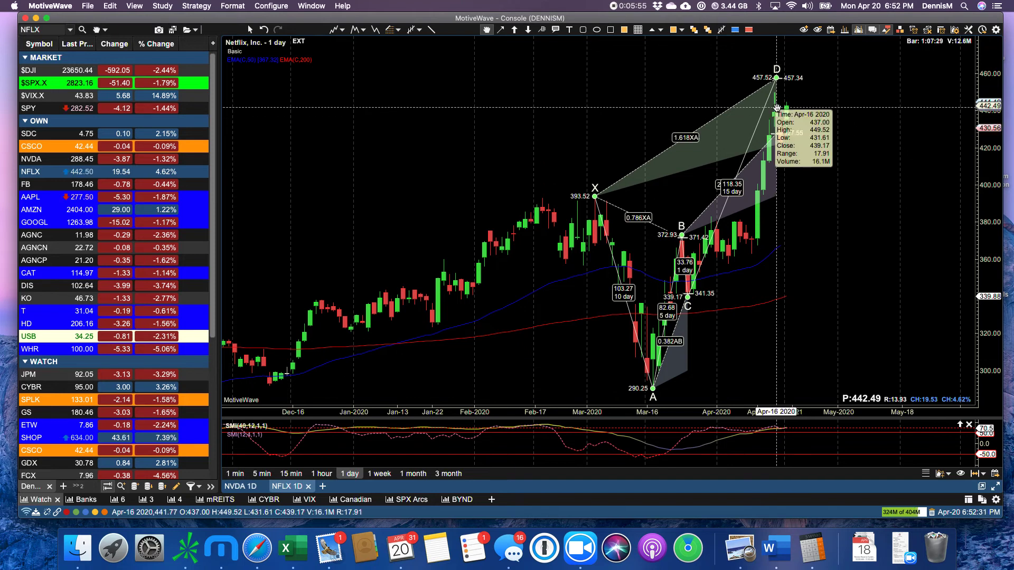
{"action": "mouse_move", "coordinate": [776, 82]}
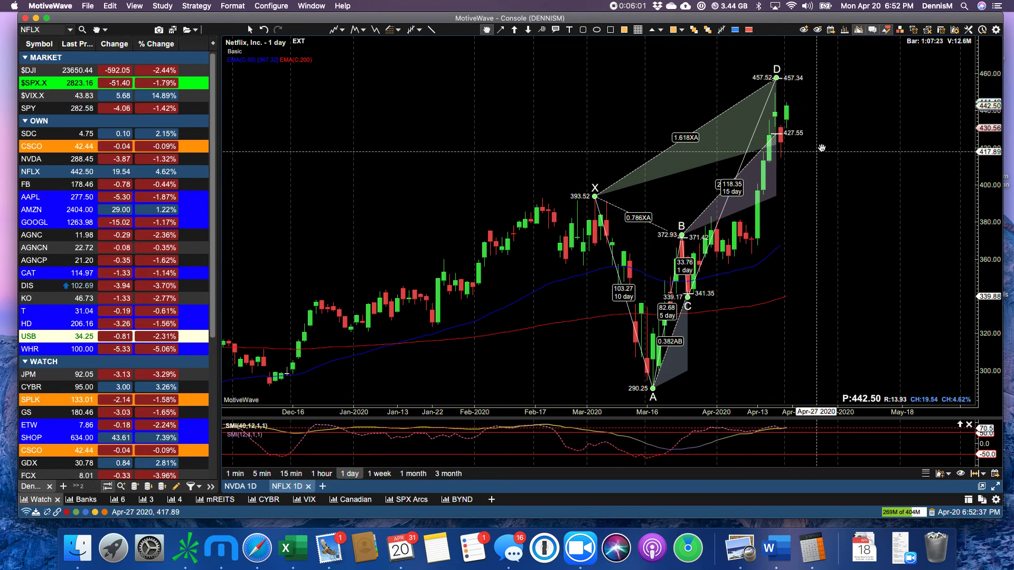
{"action": "mouse_move", "coordinate": [773, 74]}
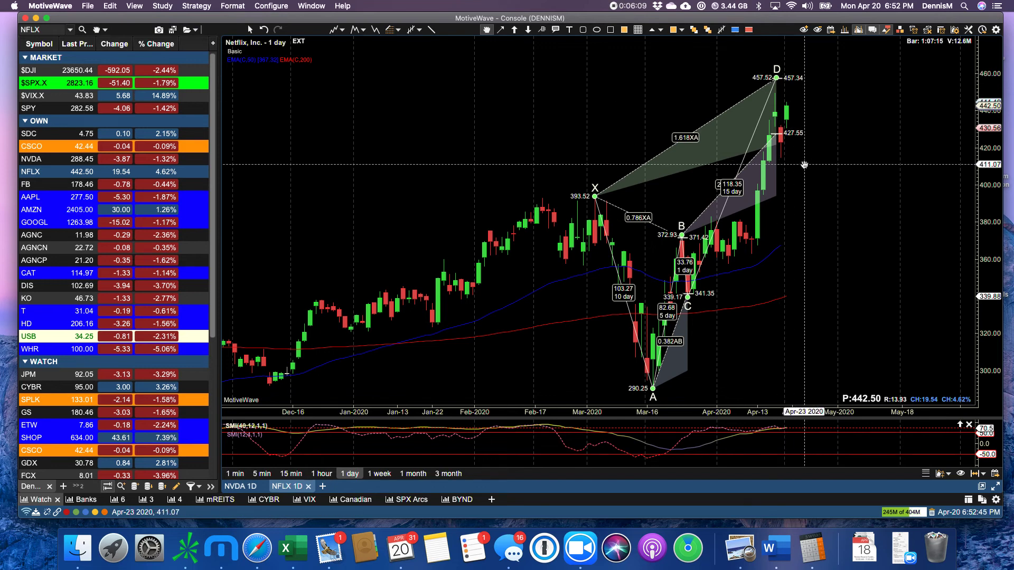
{"action": "mouse_move", "coordinate": [881, 207]}
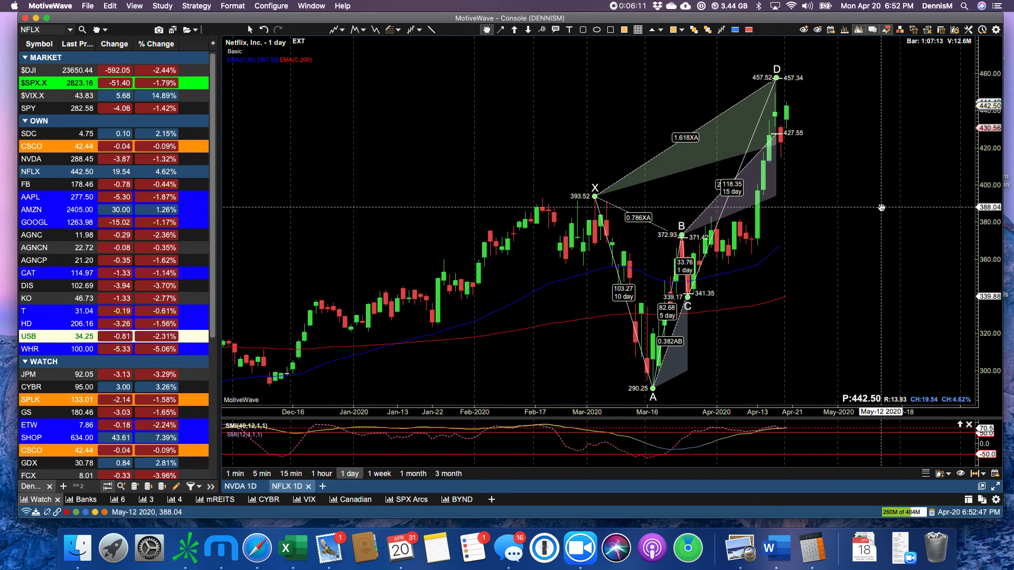
{"action": "mouse_move", "coordinate": [938, 81]}
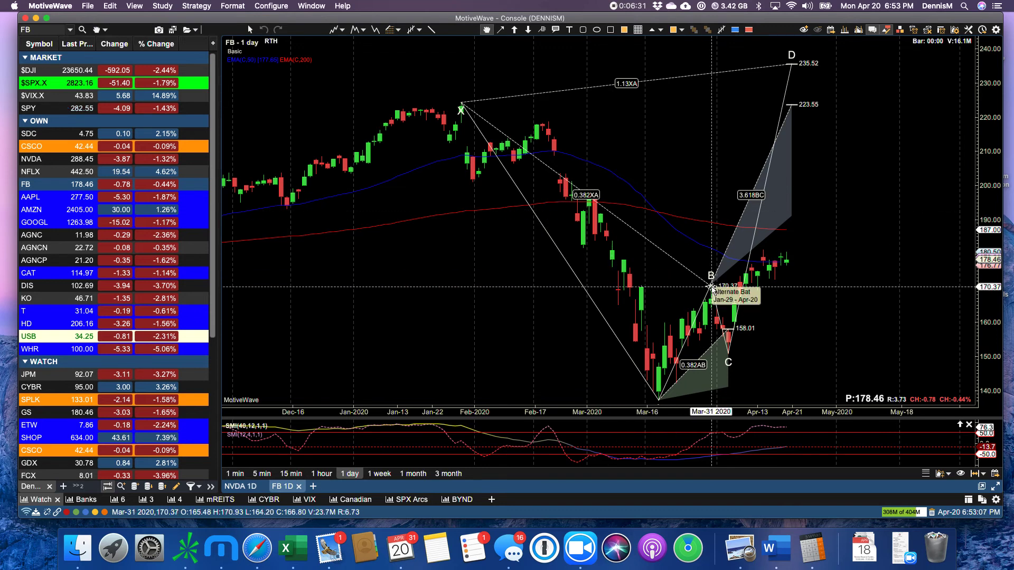
{"action": "mouse_move", "coordinate": [651, 310]}
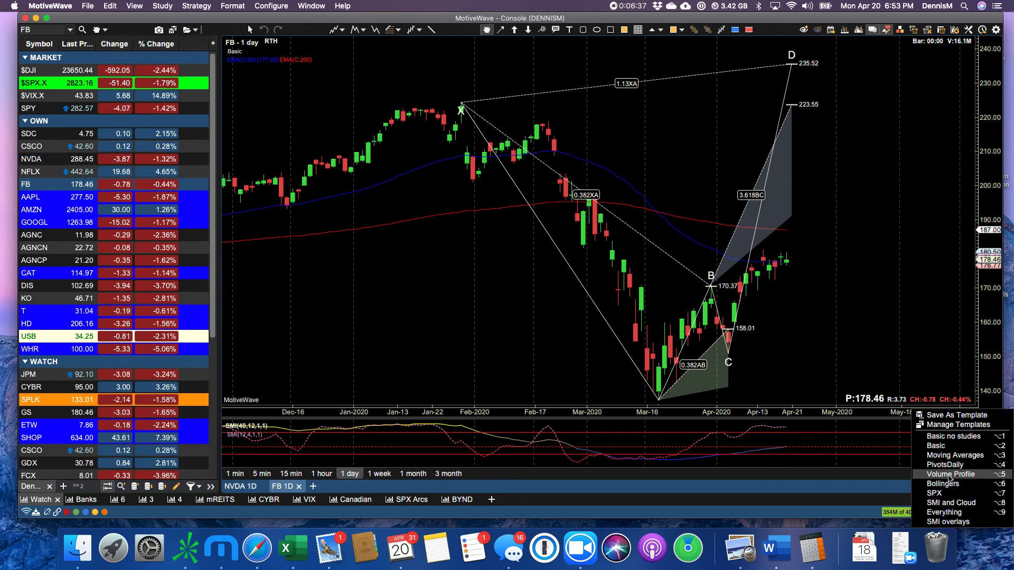
Apply the Everything study set with the Ichimoku cloud to the FB daily chart.
{"action": "left_click", "coordinate": [944, 513]}
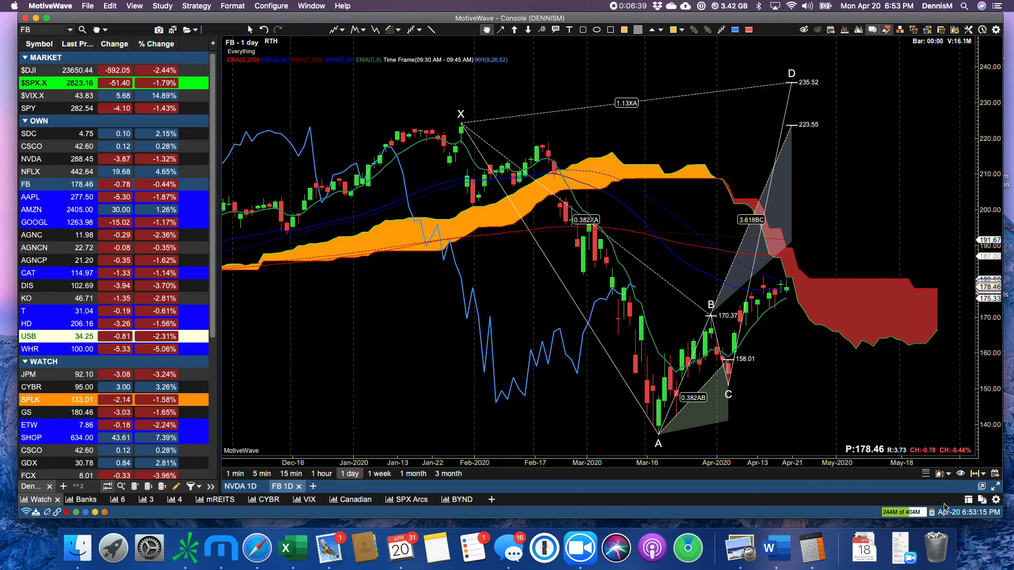
{"action": "mouse_move", "coordinate": [793, 286]}
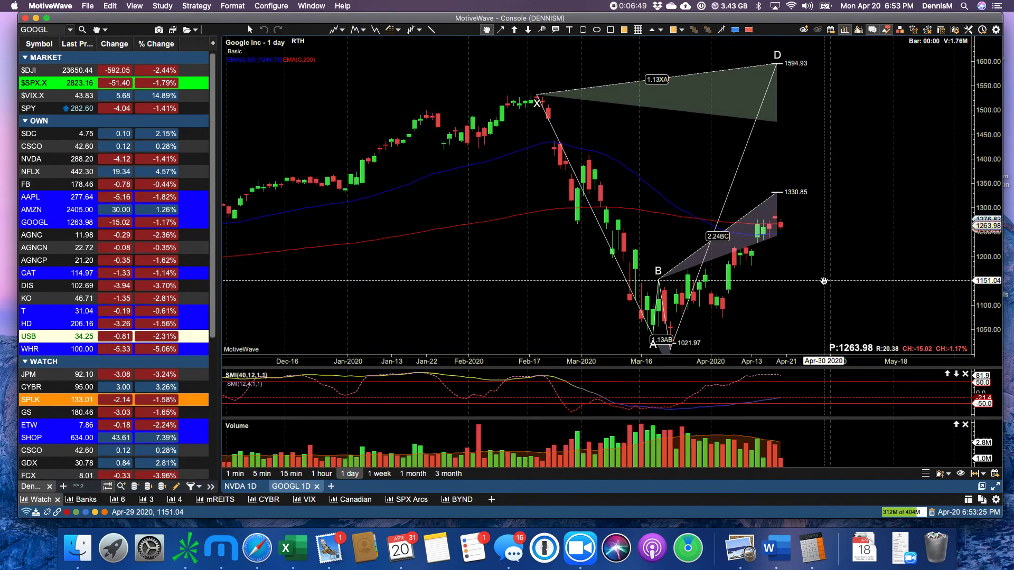
{"action": "mouse_move", "coordinate": [794, 244]}
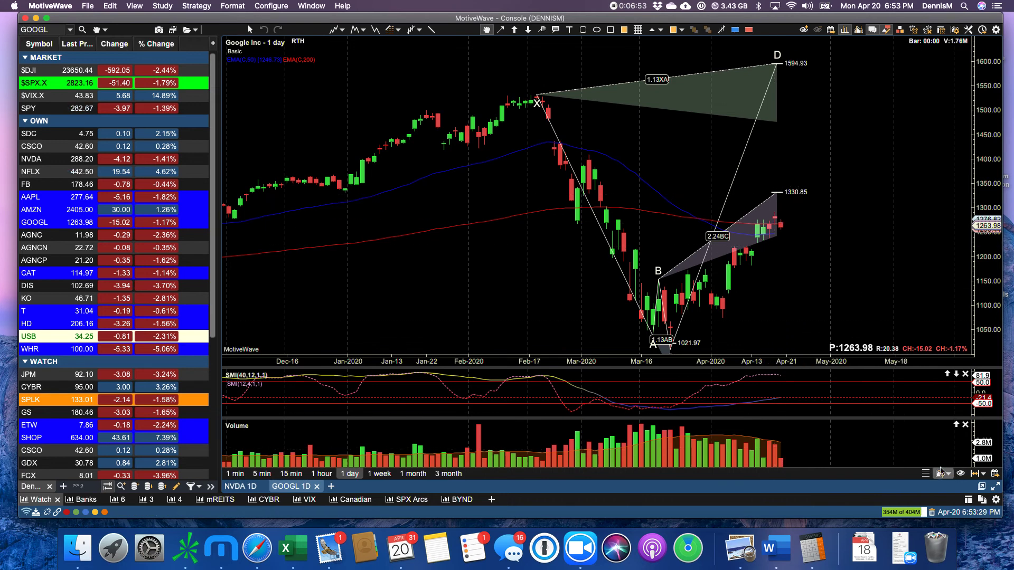
{"action": "mouse_move", "coordinate": [675, 323]}
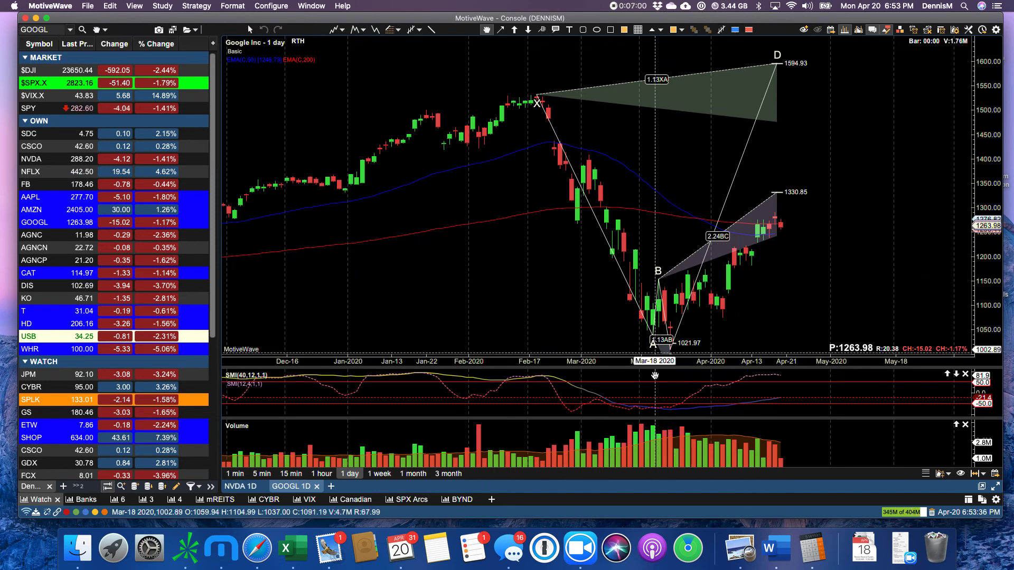
{"action": "mouse_move", "coordinate": [644, 314]}
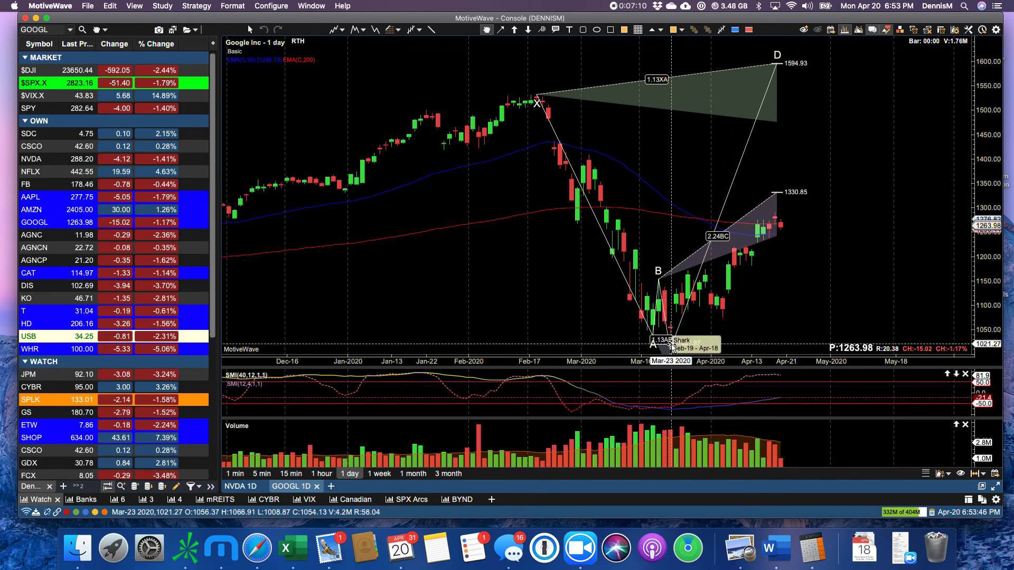
{"action": "mouse_move", "coordinate": [780, 414]}
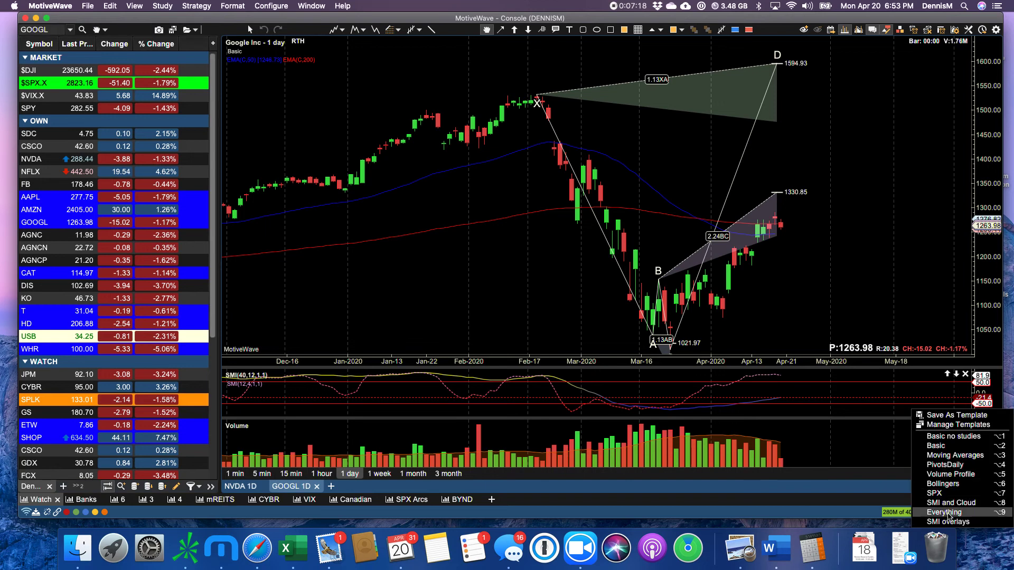
Apply the Everything study set with the Ichimoku cloud to the GOOGL daily chart.
{"action": "left_click", "coordinate": [946, 513]}
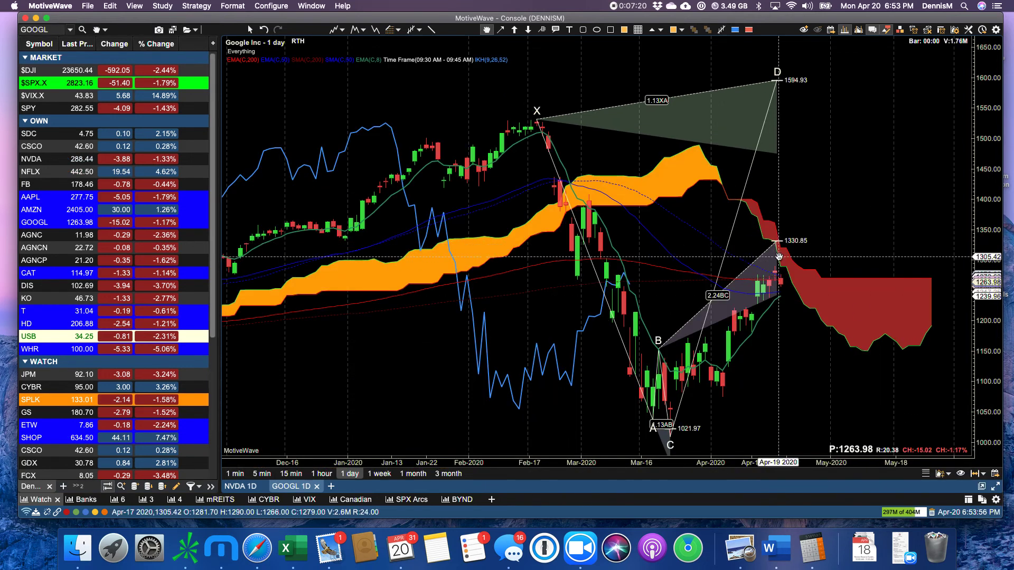
{"action": "mouse_move", "coordinate": [790, 271]}
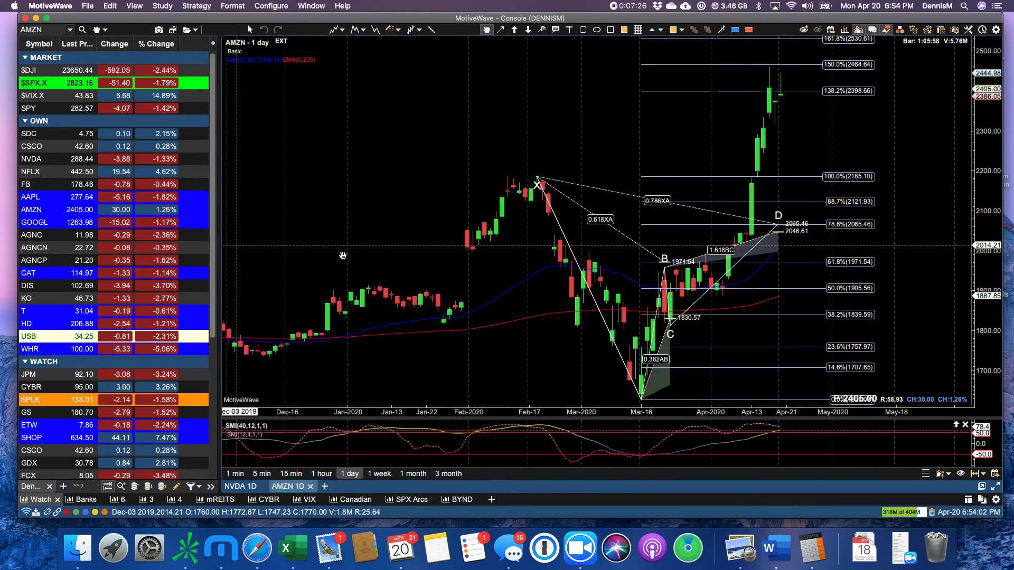
{"action": "mouse_move", "coordinate": [788, 77]}
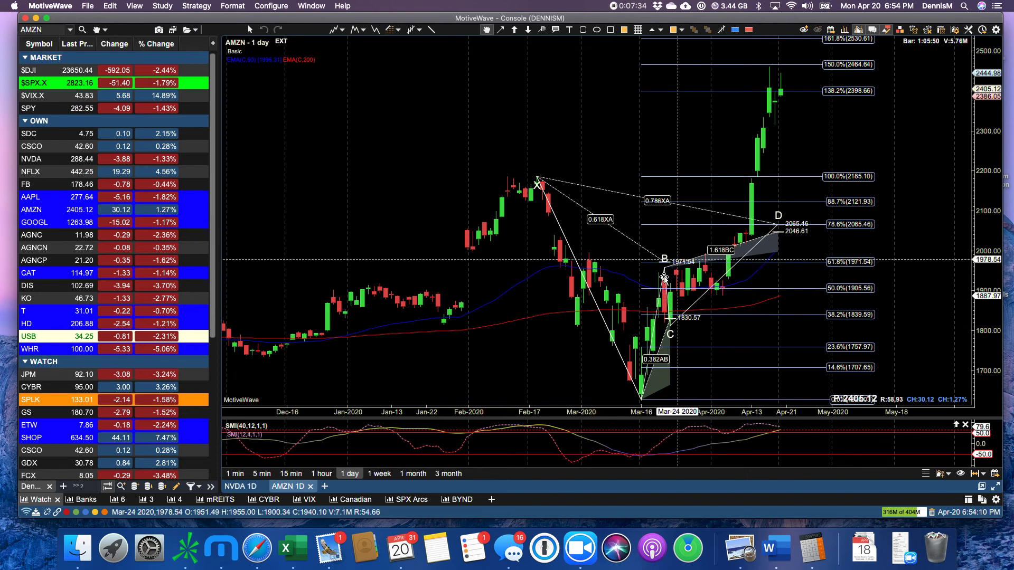
{"action": "mouse_move", "coordinate": [664, 265]}
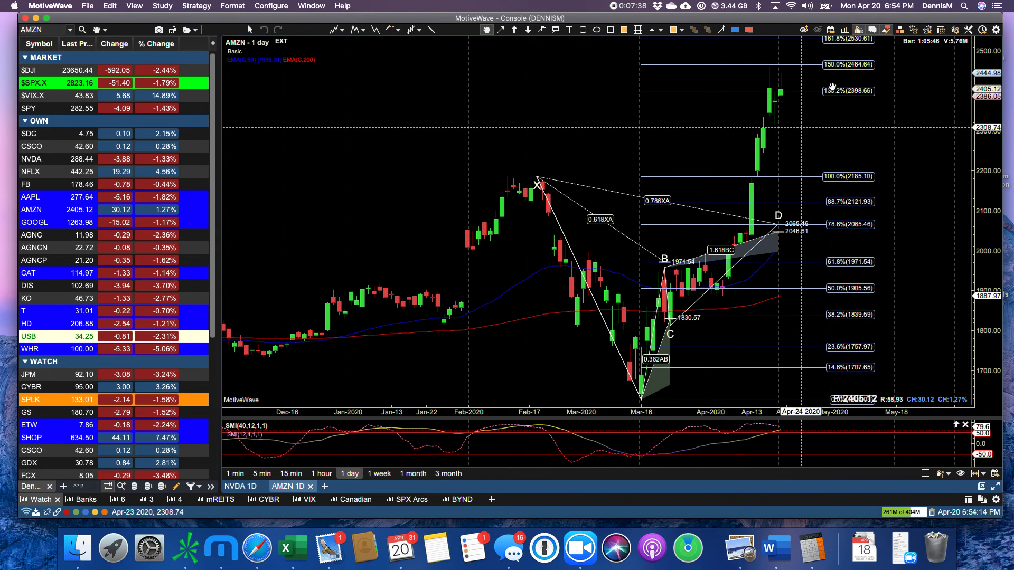
{"action": "mouse_move", "coordinate": [840, 62]}
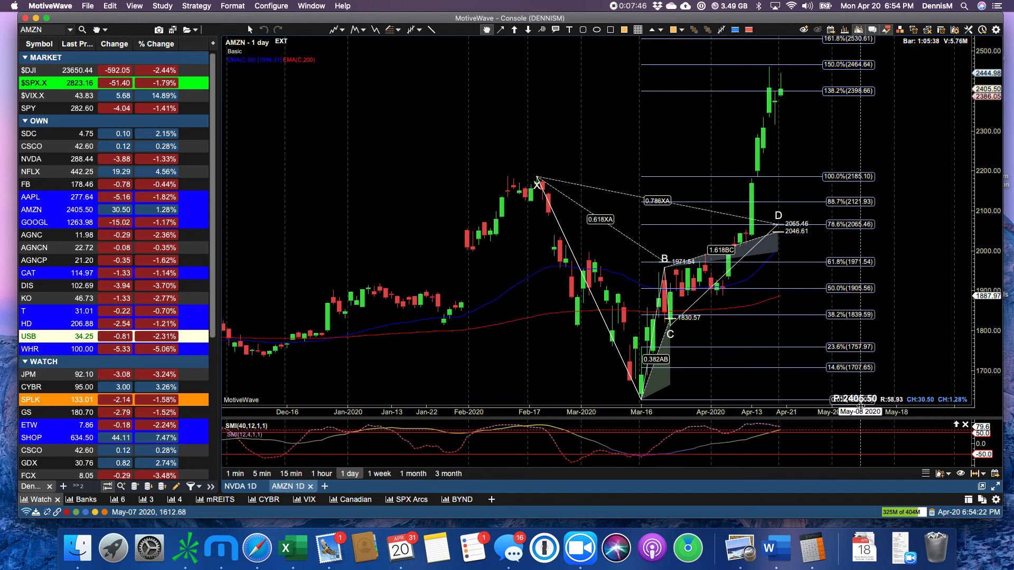
{"action": "mouse_move", "coordinate": [817, 380]}
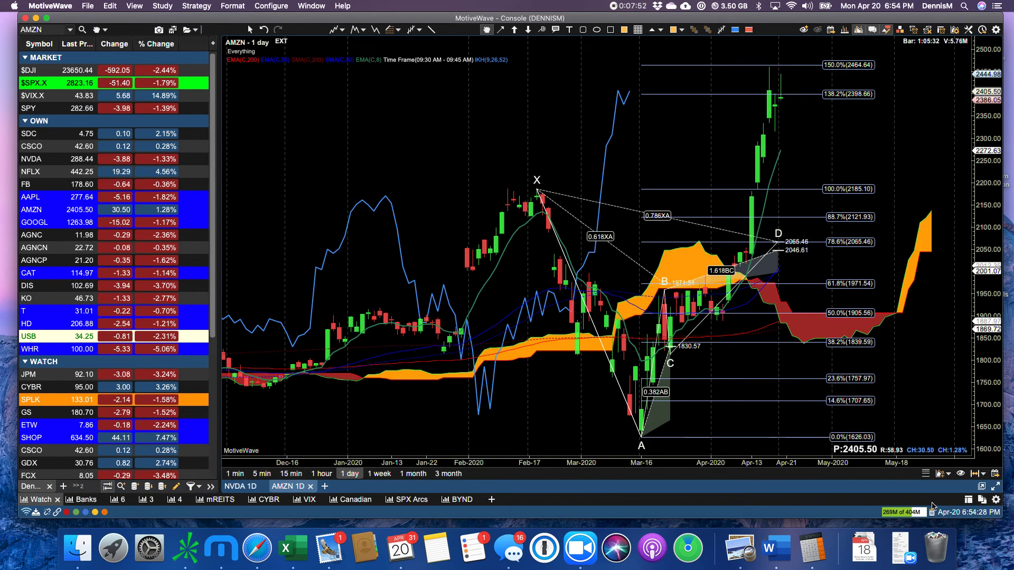
{"action": "mouse_move", "coordinate": [734, 292]}
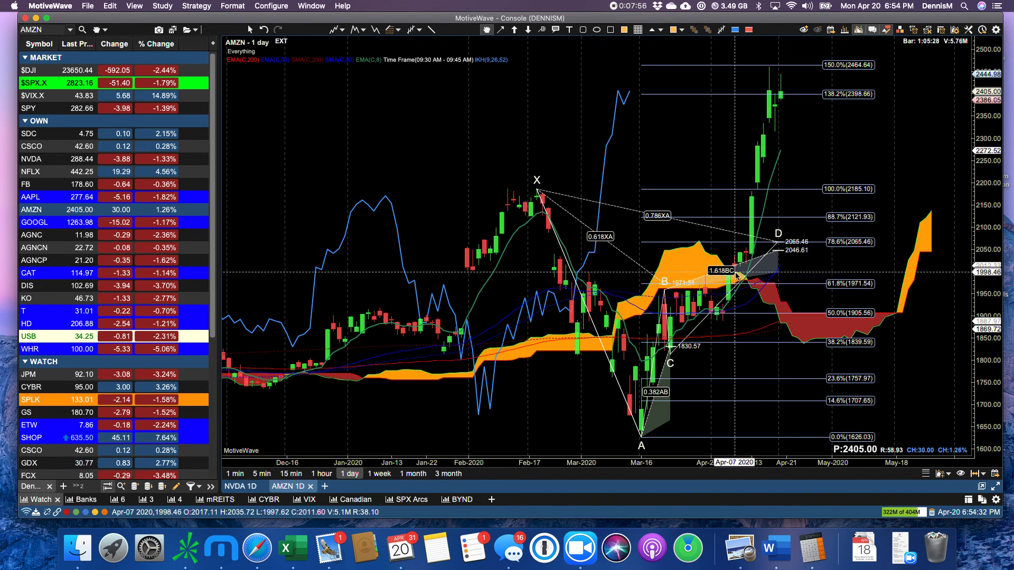
{"action": "mouse_move", "coordinate": [731, 277]}
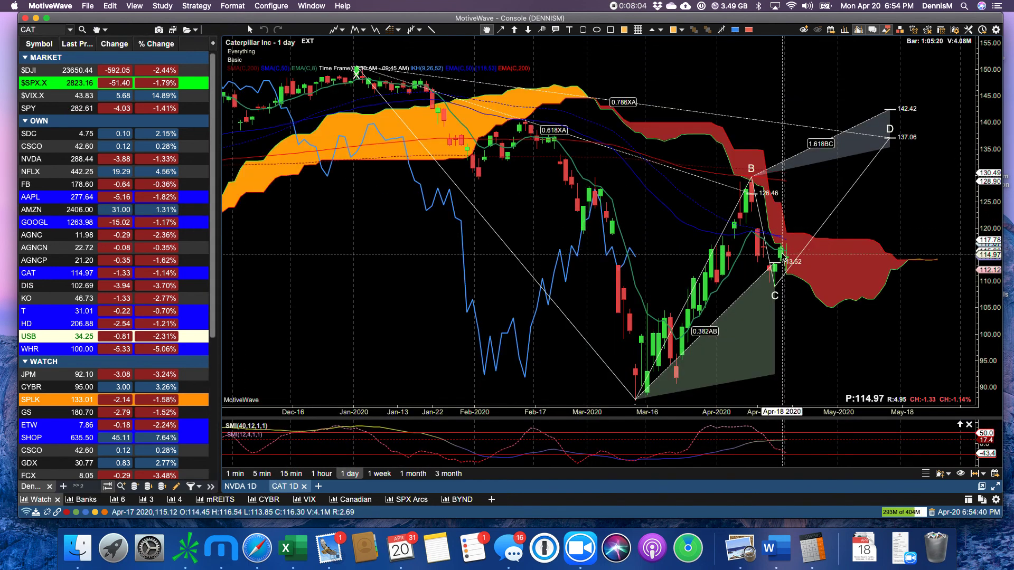
{"action": "mouse_move", "coordinate": [786, 278]}
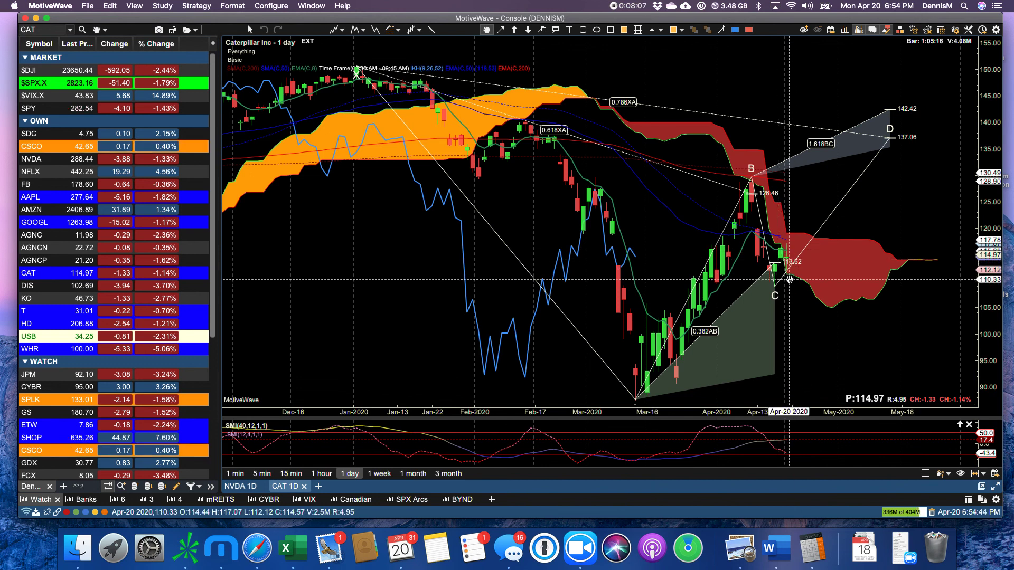
{"action": "mouse_move", "coordinate": [784, 272]}
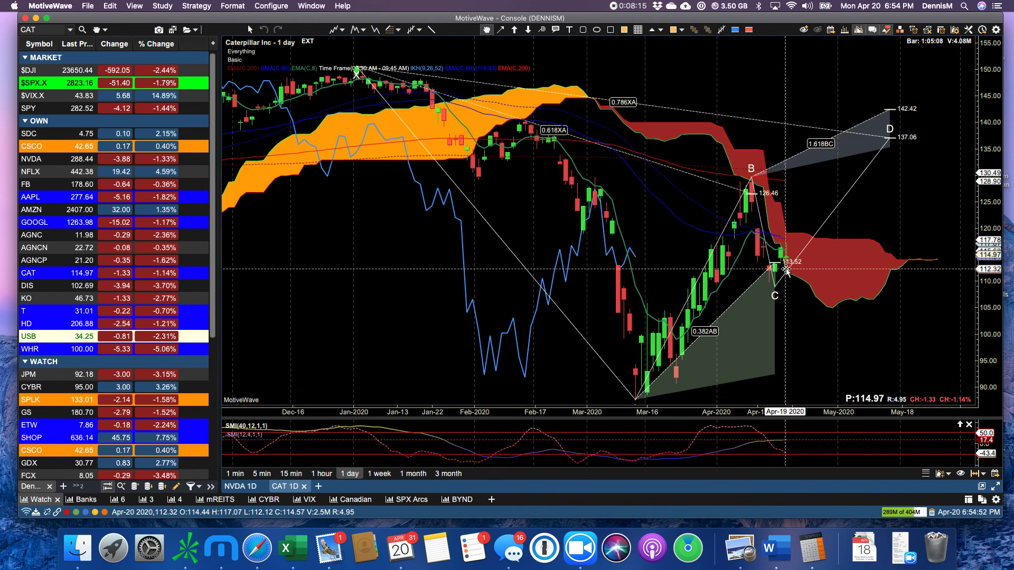
{"action": "mouse_move", "coordinate": [788, 281]}
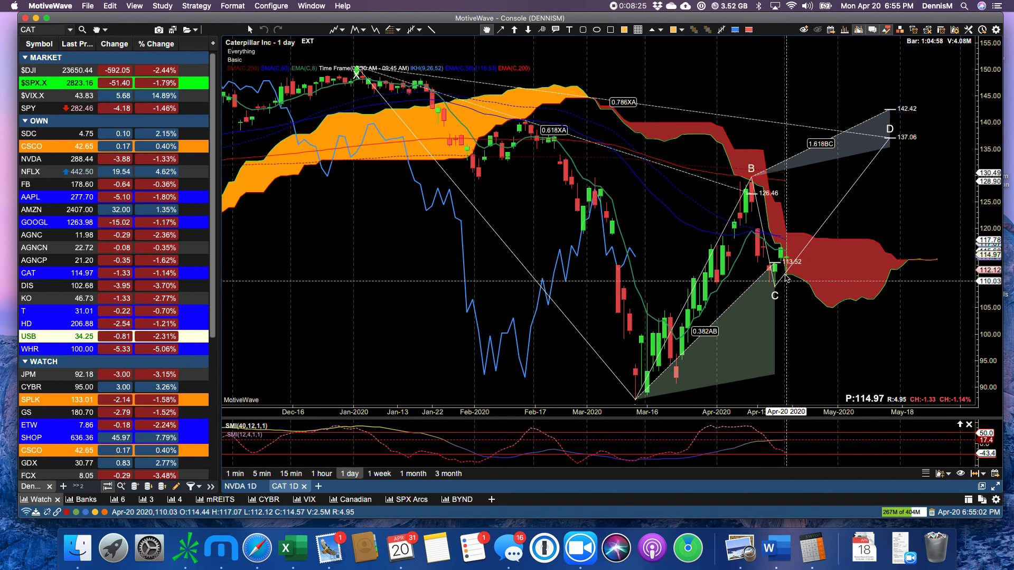
{"action": "mouse_move", "coordinate": [718, 223]}
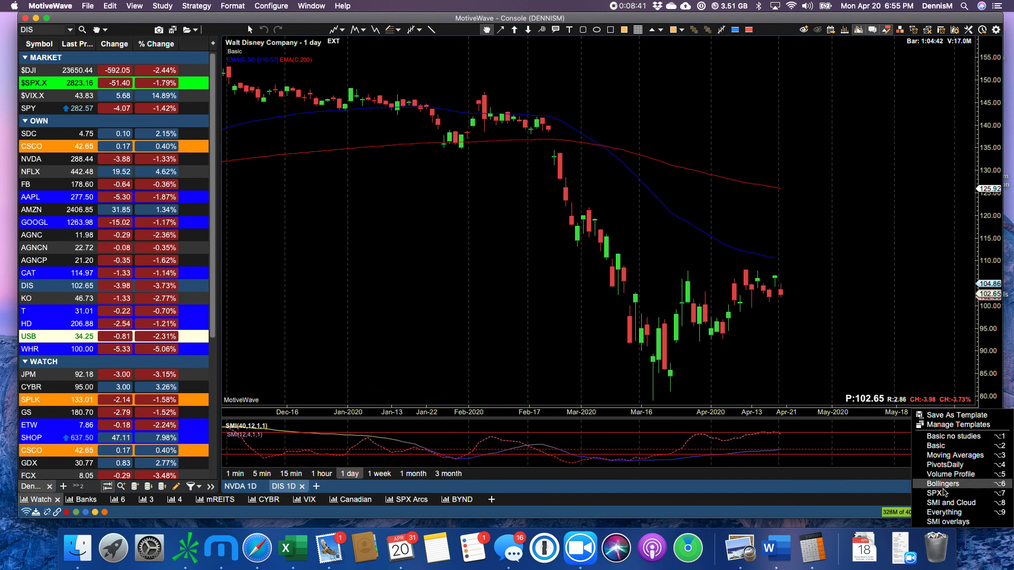
Apply the Everything studies to the Disney chart, then bring up the Home Depot daily chart.
{"action": "left_click", "coordinate": [944, 513]}
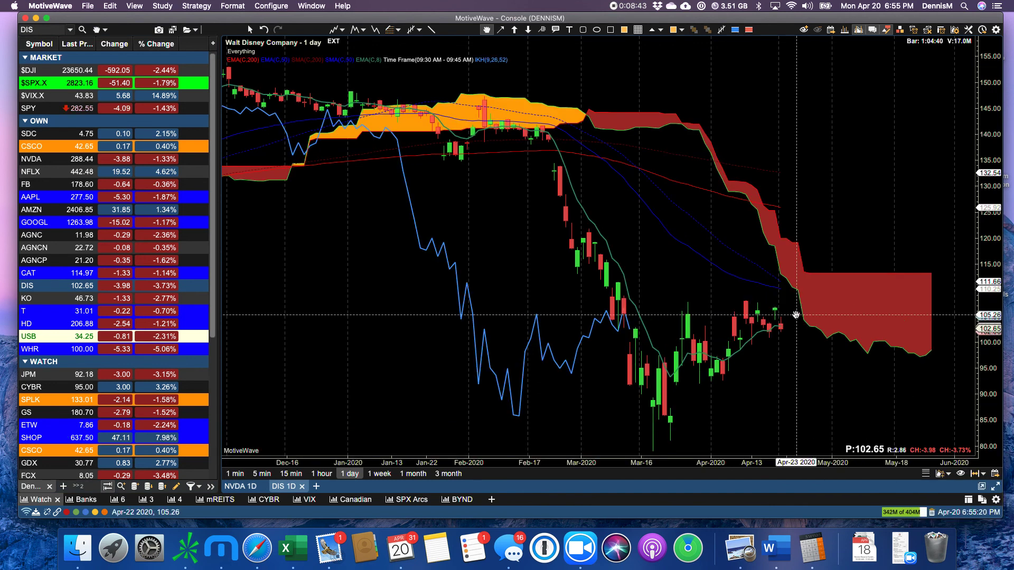
{"action": "mouse_move", "coordinate": [31, 314]}
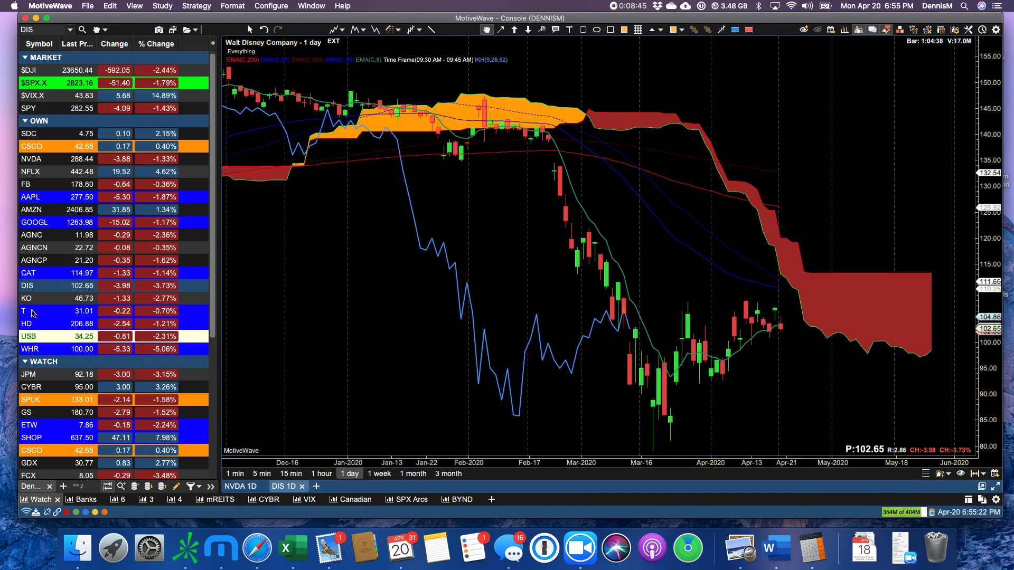
{"action": "left_click", "coordinate": [27, 324]}
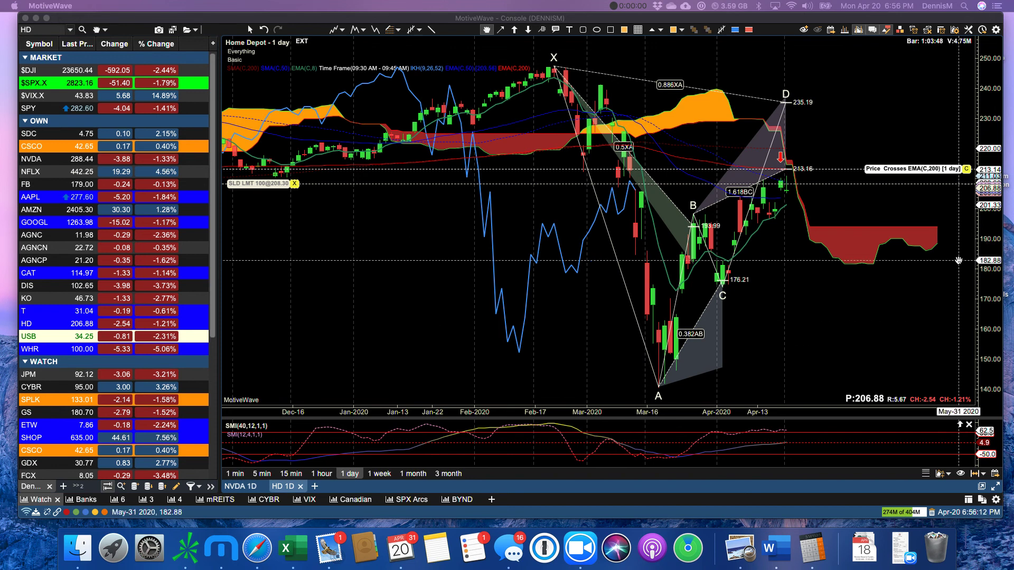
{"action": "mouse_move", "coordinate": [618, 155]}
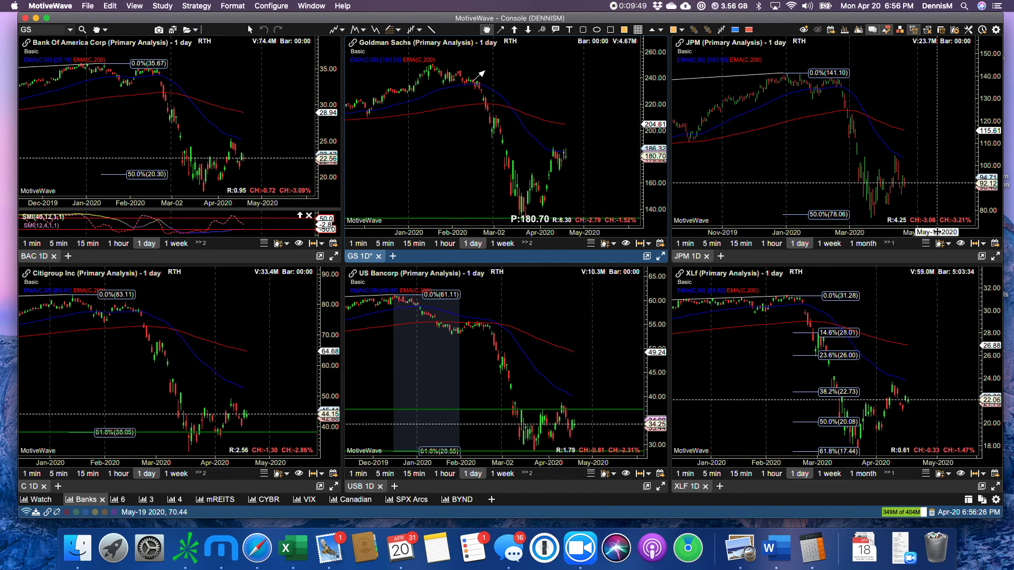
{"action": "mouse_move", "coordinate": [355, 361]}
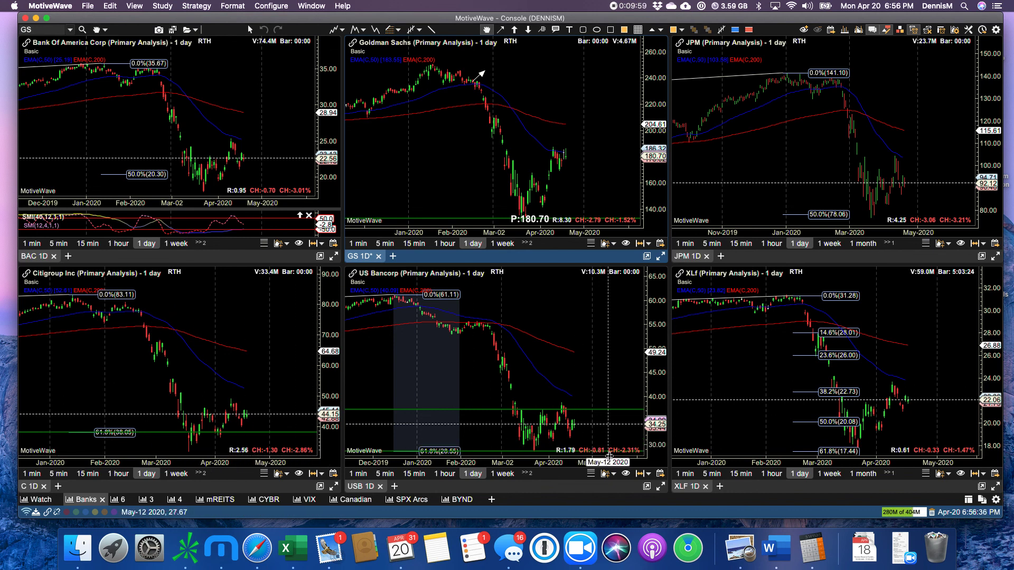
{"action": "mouse_move", "coordinate": [790, 346]}
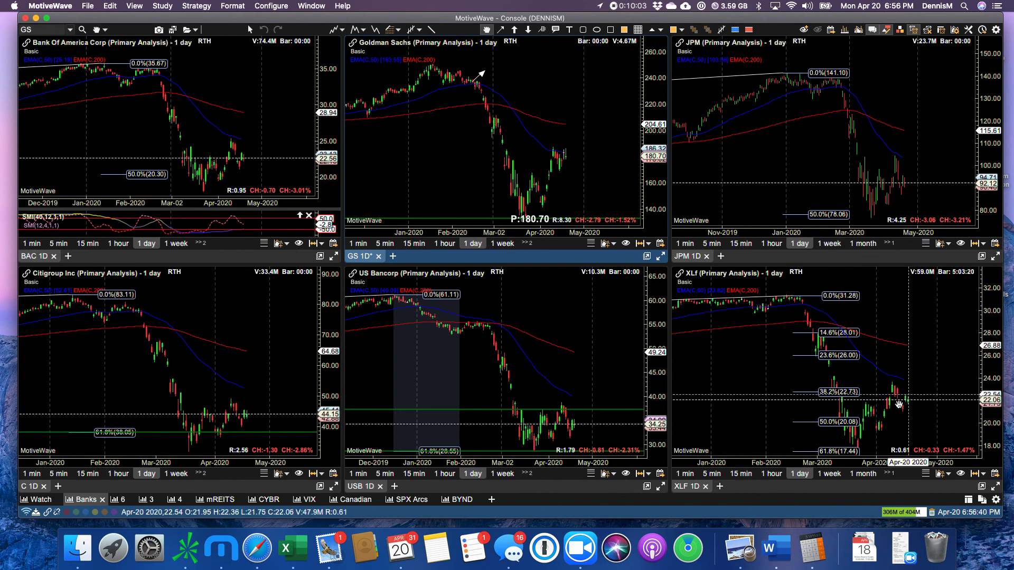
{"action": "mouse_move", "coordinate": [240, 488]}
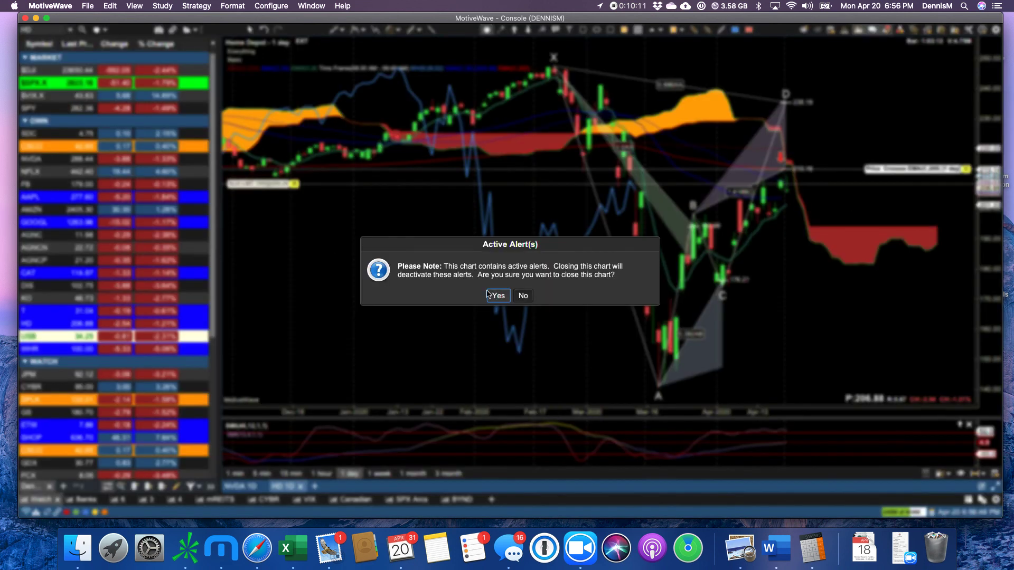
Close the HD chart despite its active alerts and apply the Everything studies to NVDA.
{"action": "left_click", "coordinate": [497, 296]}
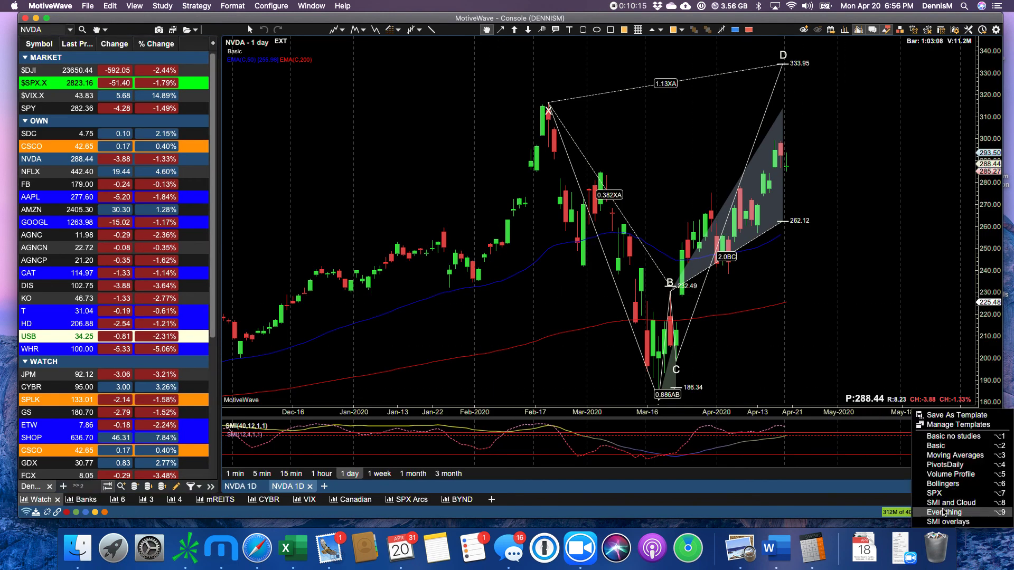
{"action": "left_click", "coordinate": [946, 513]}
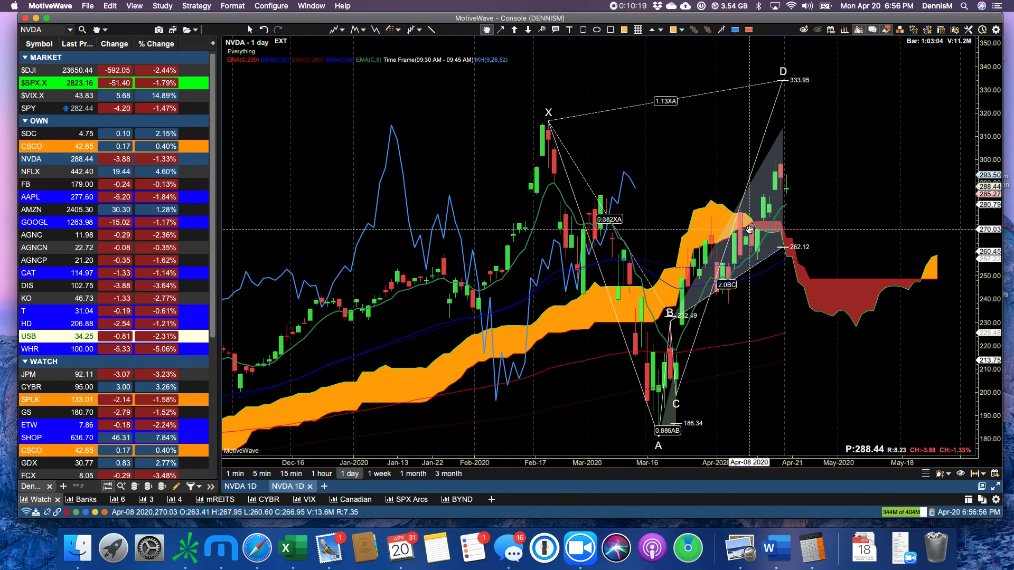
{"action": "mouse_move", "coordinate": [755, 227]}
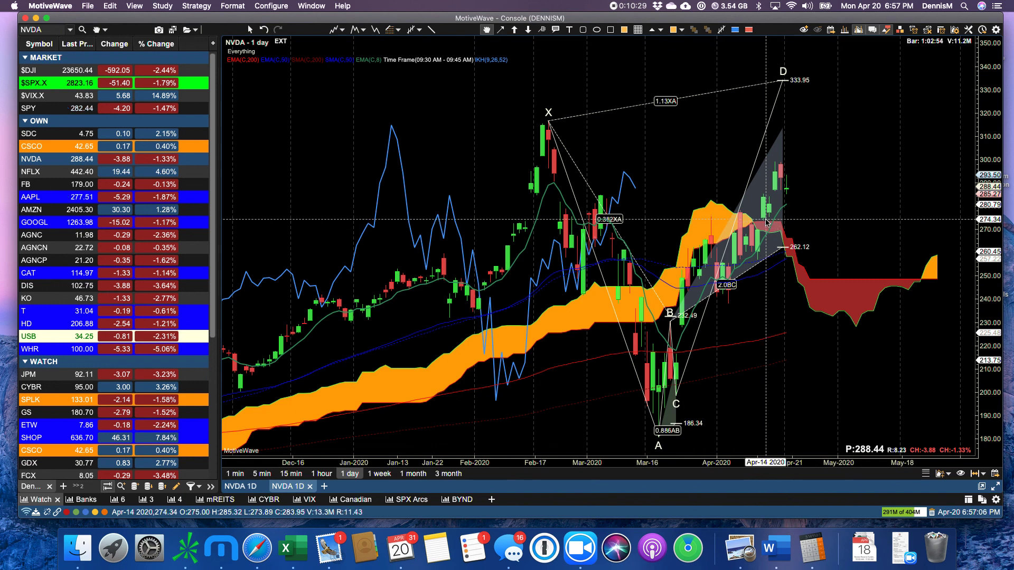
{"action": "mouse_move", "coordinate": [805, 306]}
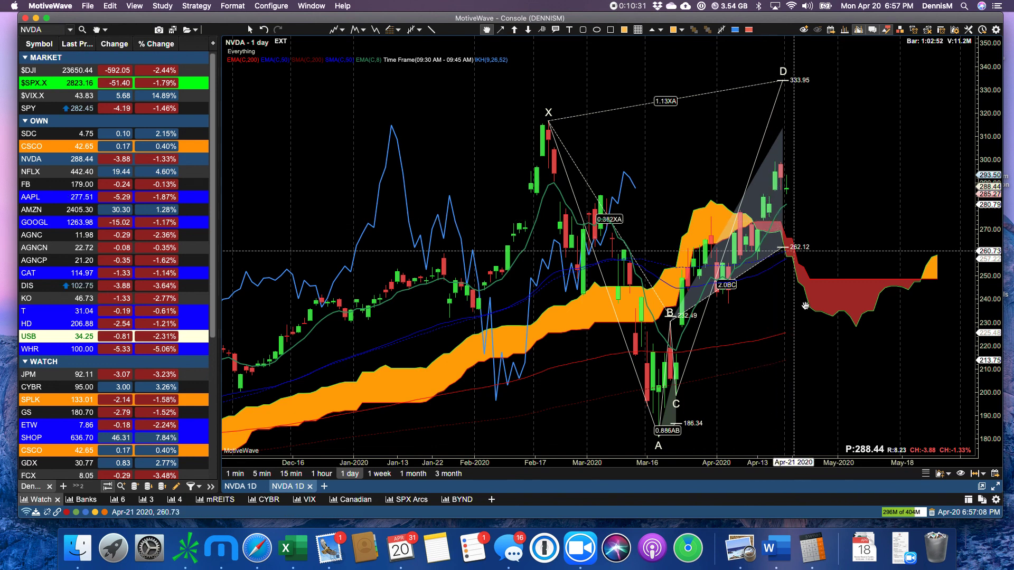
{"action": "mouse_move", "coordinate": [783, 306]}
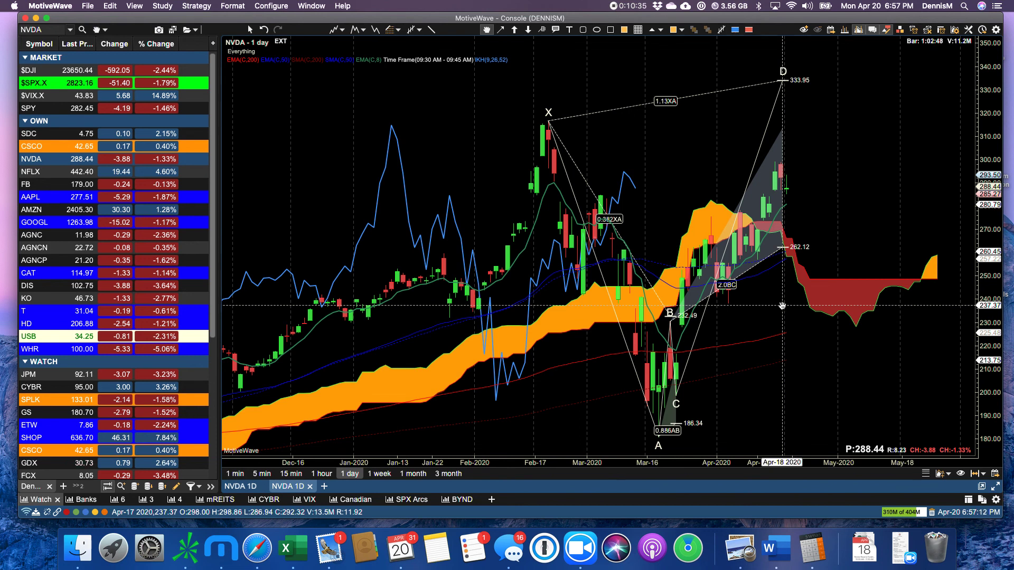
{"action": "mouse_move", "coordinate": [799, 253]}
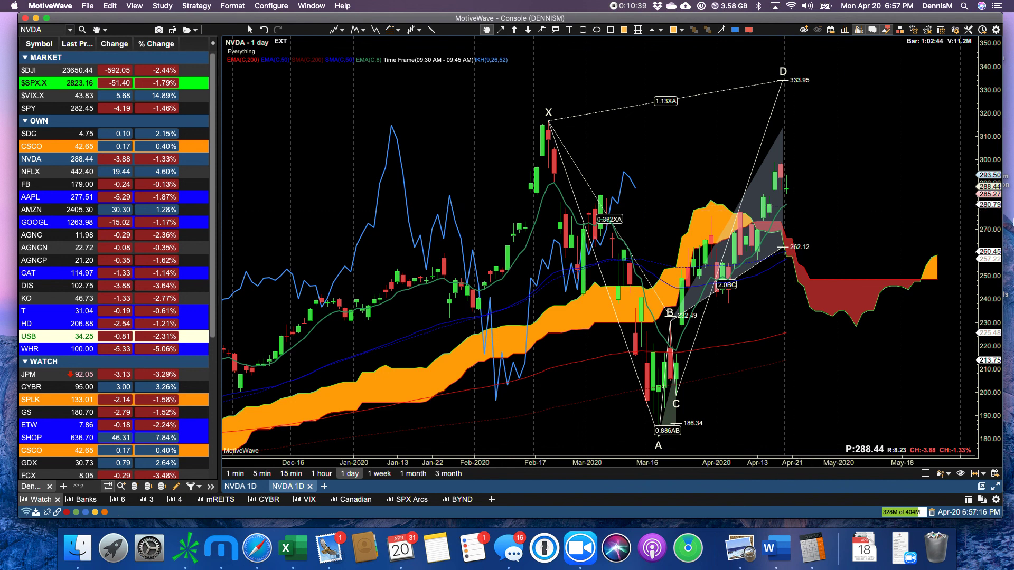
{"action": "mouse_move", "coordinate": [990, 206]}
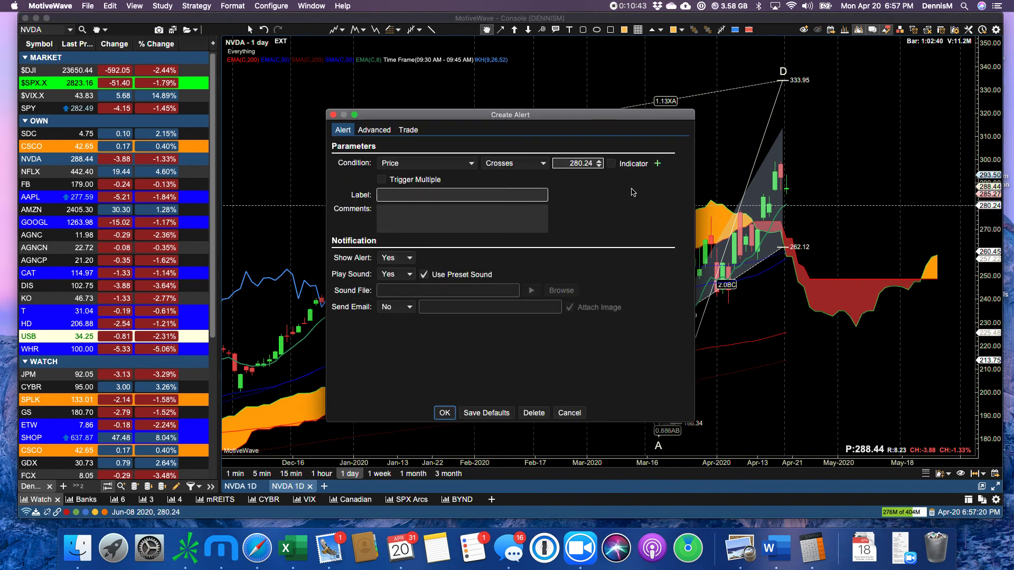
Set the NVIDIA alert condition to Touches and pick the indicator price must touch.
{"action": "left_click", "coordinate": [515, 163]}
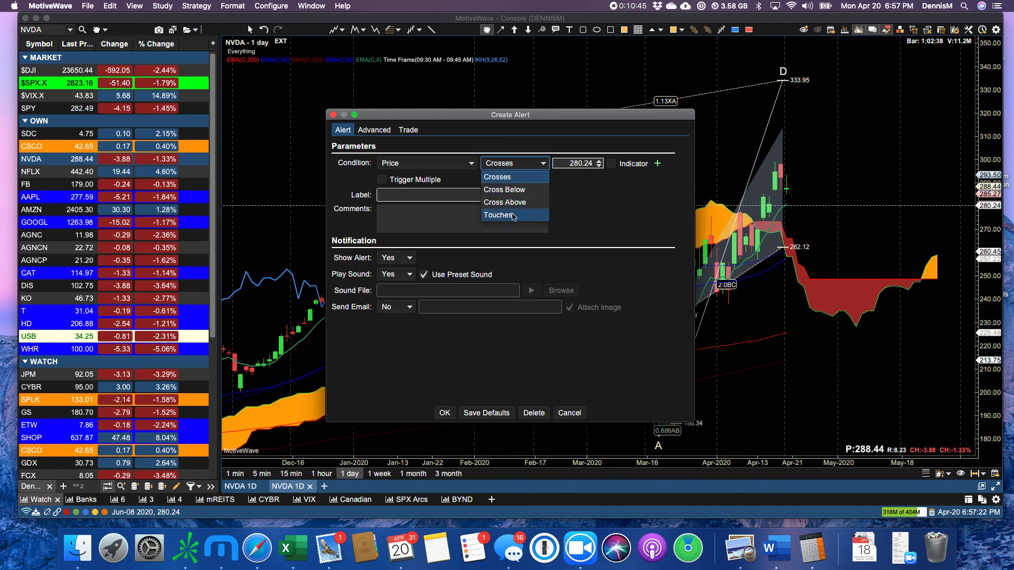
{"action": "left_click", "coordinate": [498, 214]}
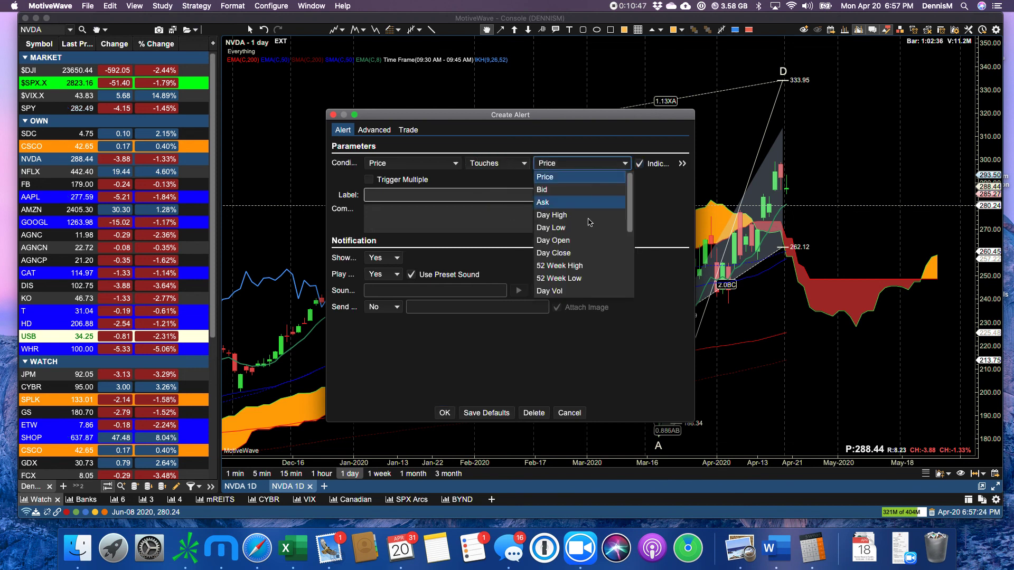
{"action": "left_click", "coordinate": [557, 282]}
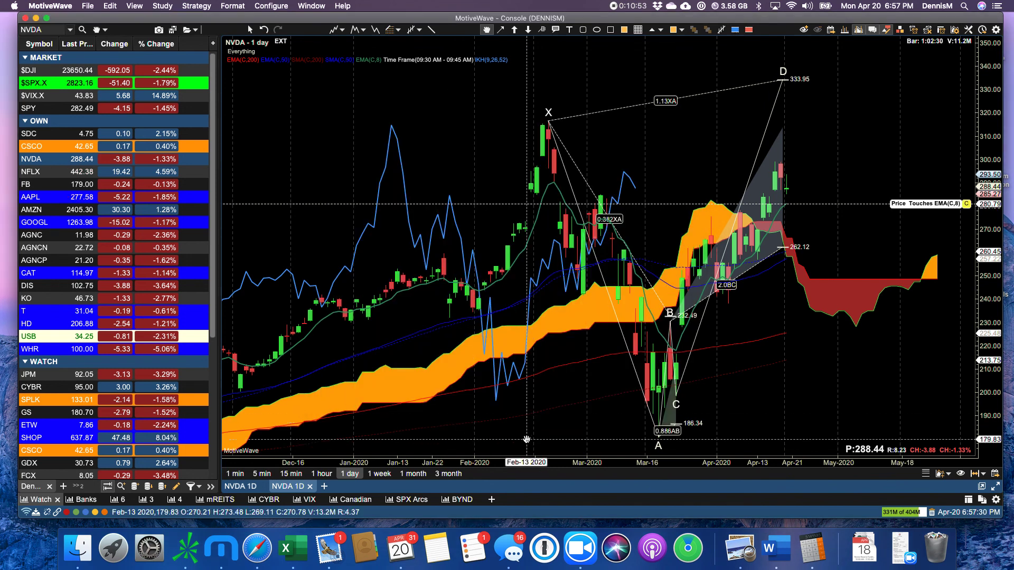
{"action": "mouse_move", "coordinate": [529, 439]}
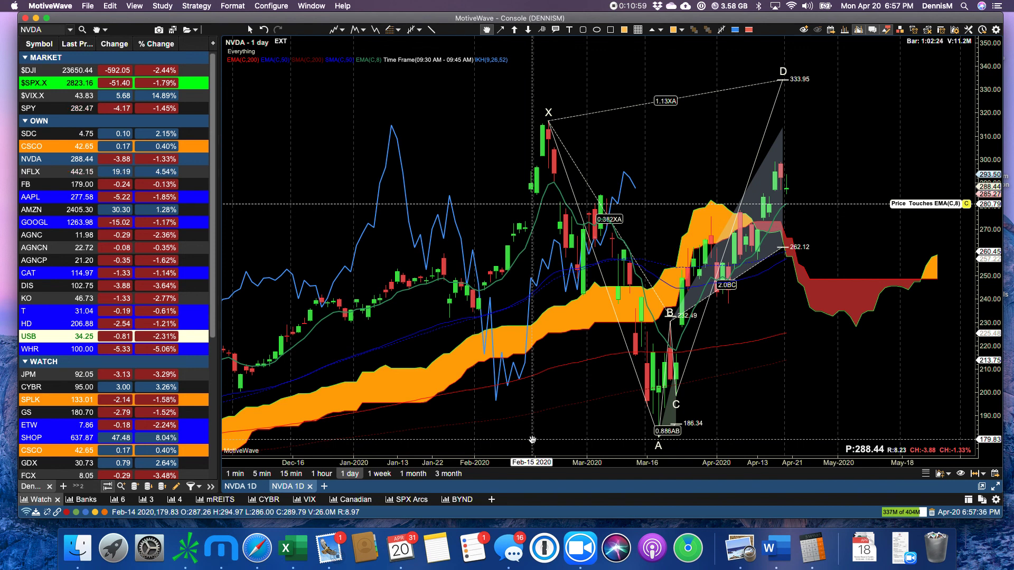
{"action": "mouse_move", "coordinate": [658, 431]}
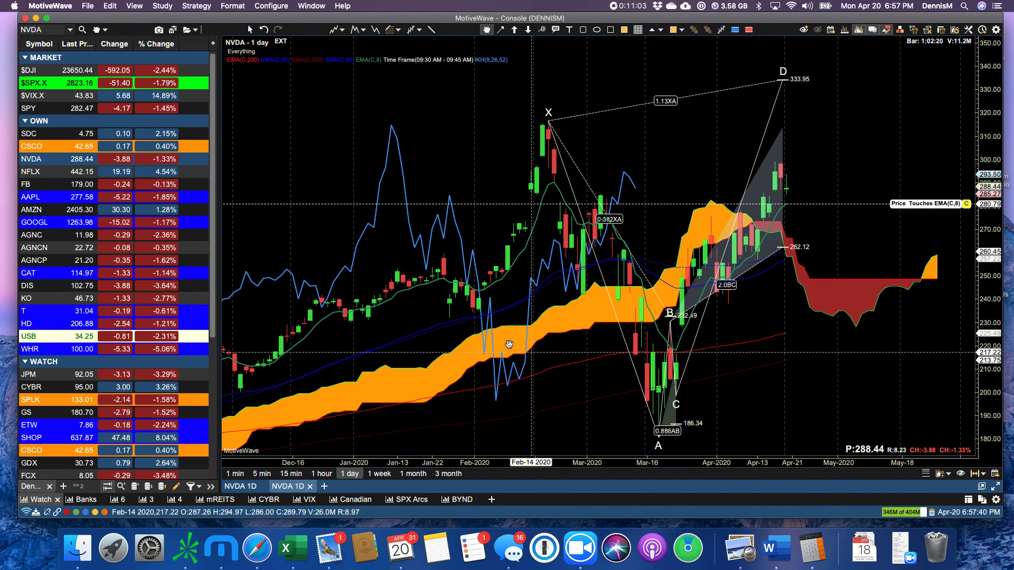
{"action": "mouse_move", "coordinate": [485, 301]}
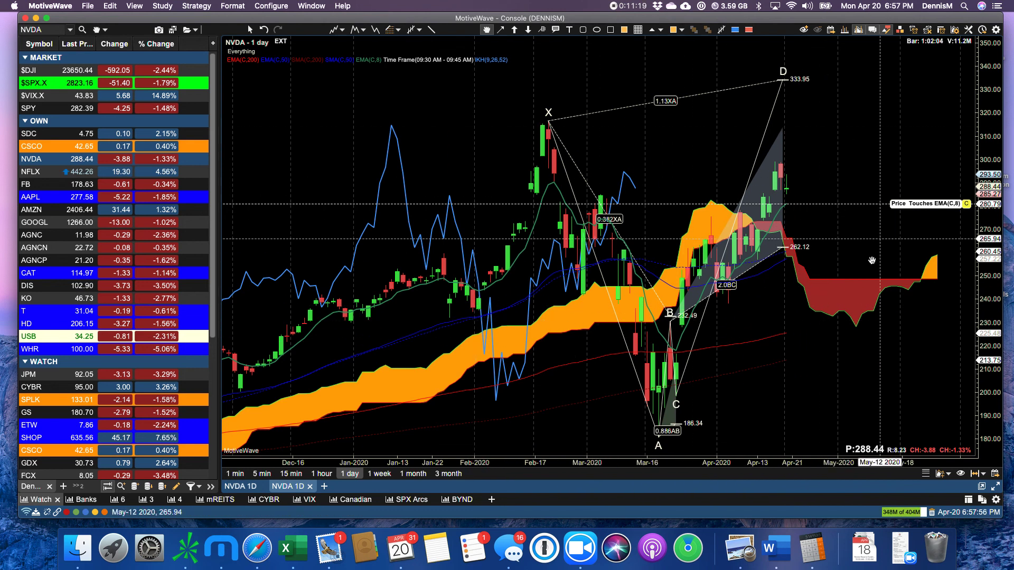
{"action": "mouse_move", "coordinate": [619, 277]}
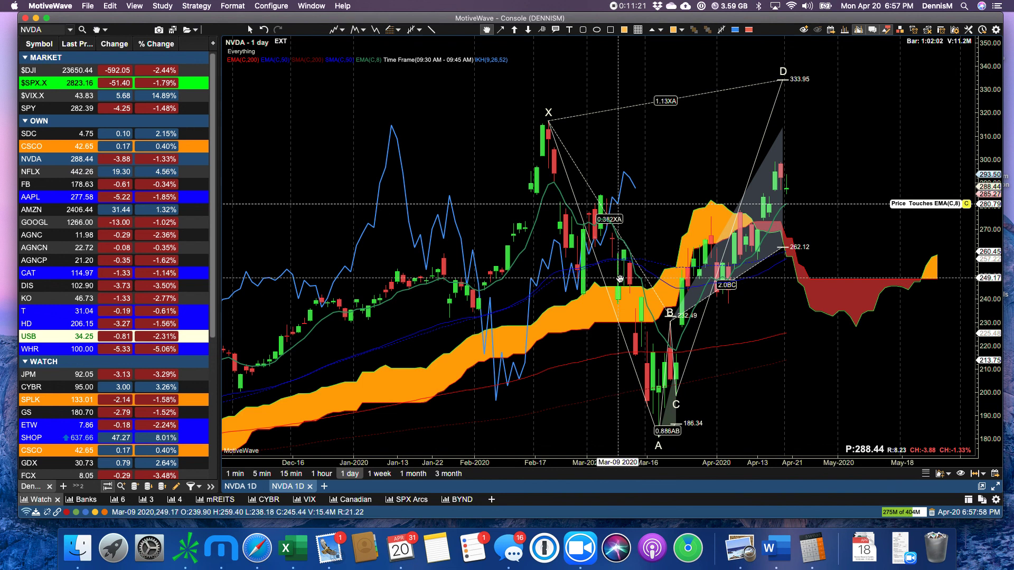